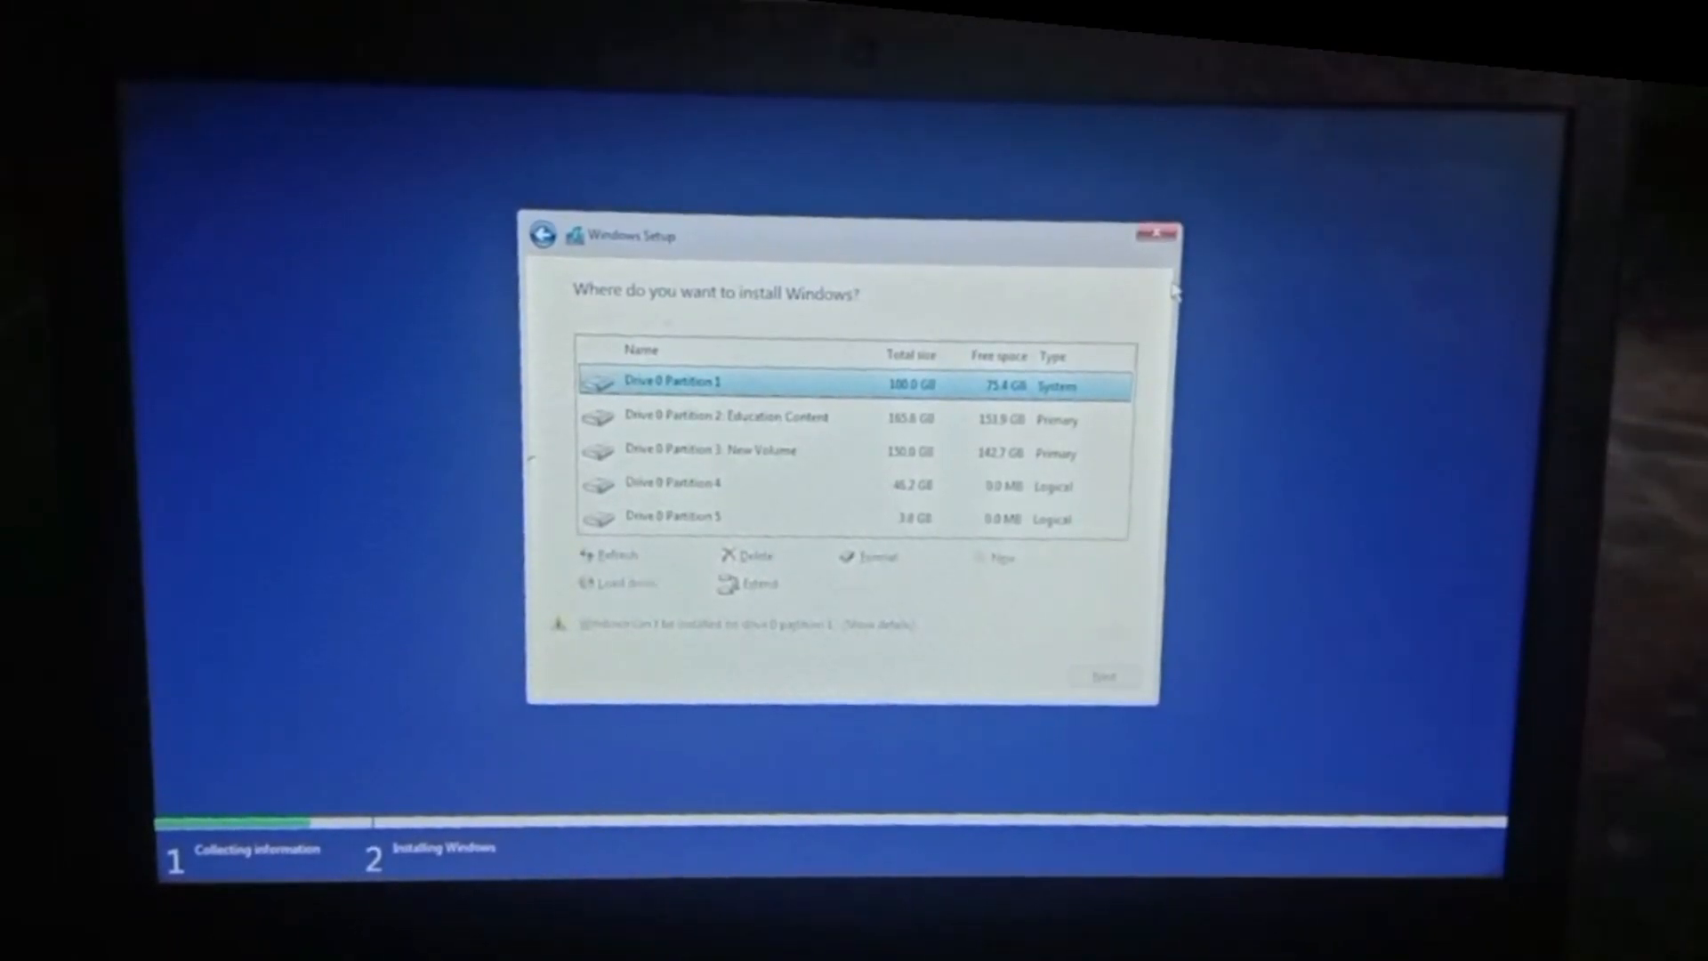
Quit Setup, restart the installation, accept the licence terms and choose a custom install.
{"action": "left_click", "coordinate": [1159, 231]}
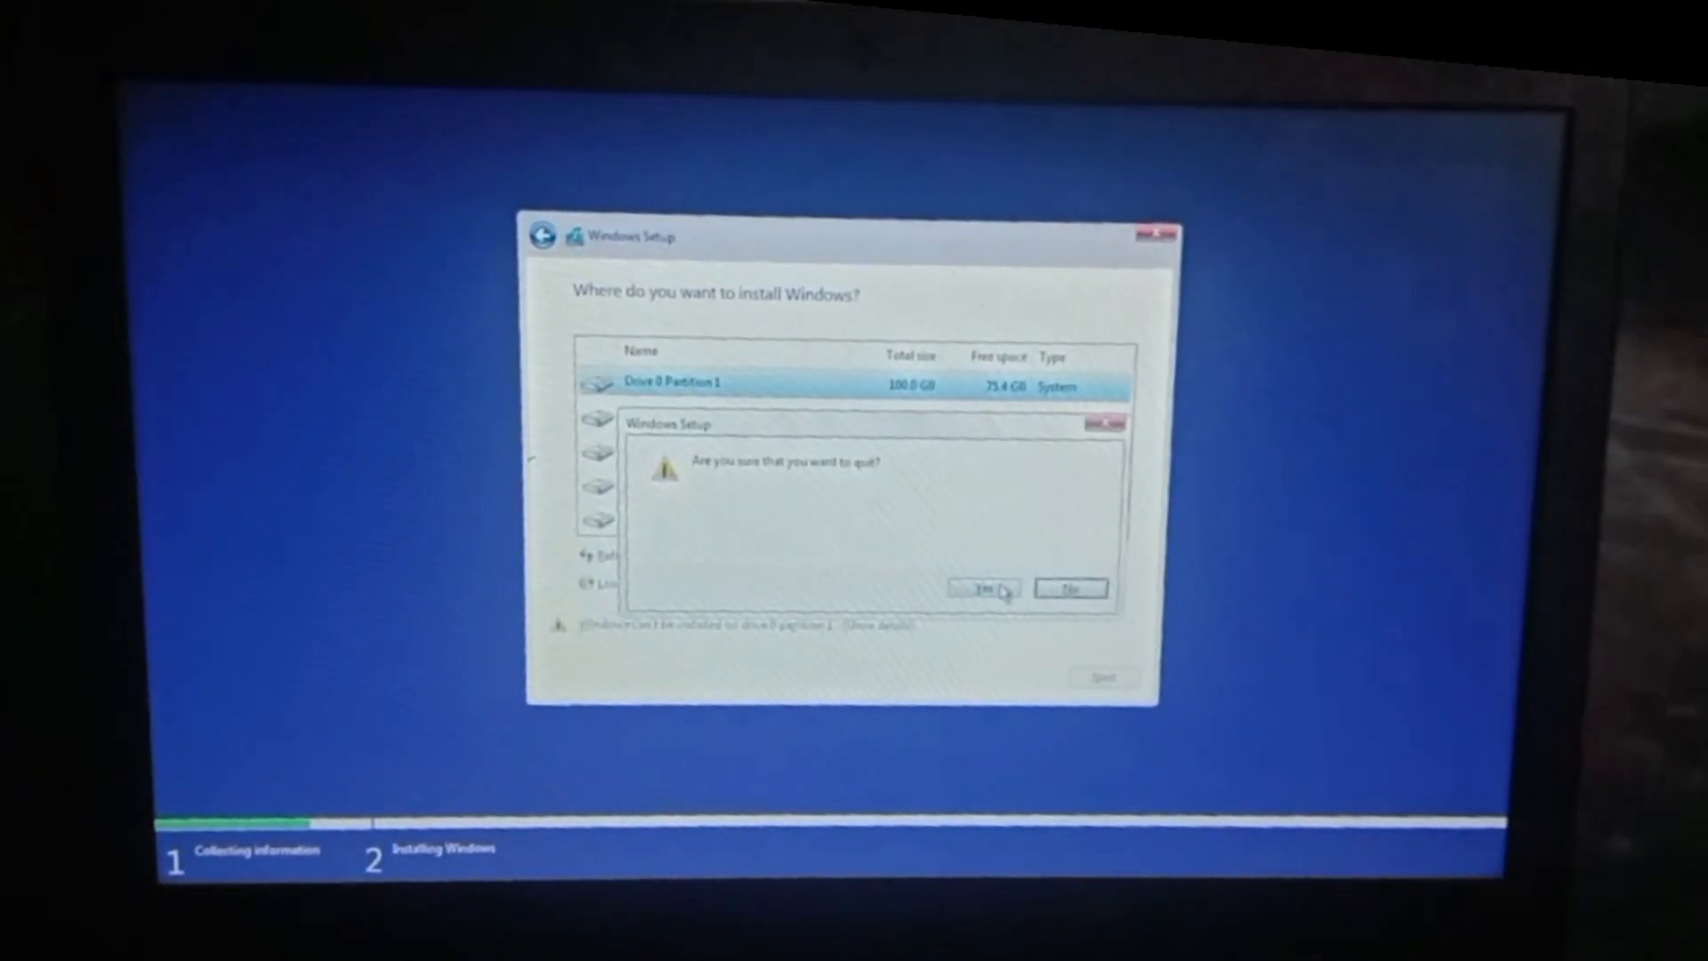
{"action": "left_click", "coordinate": [977, 589]}
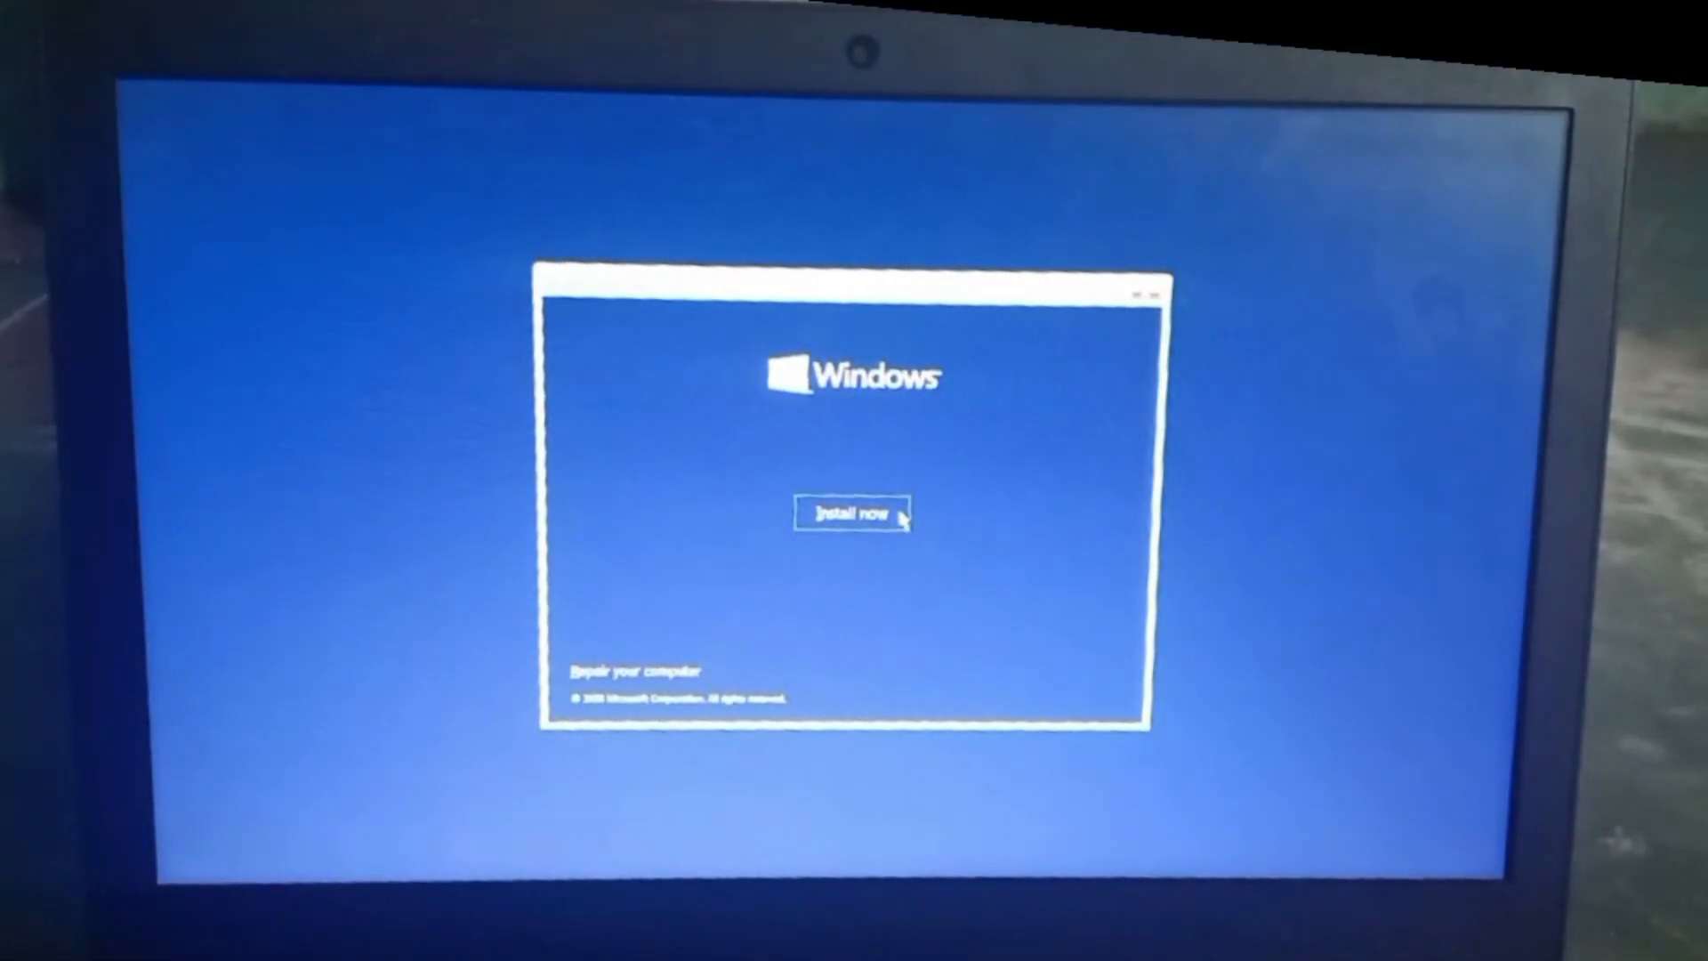
{"action": "left_click", "coordinate": [853, 512]}
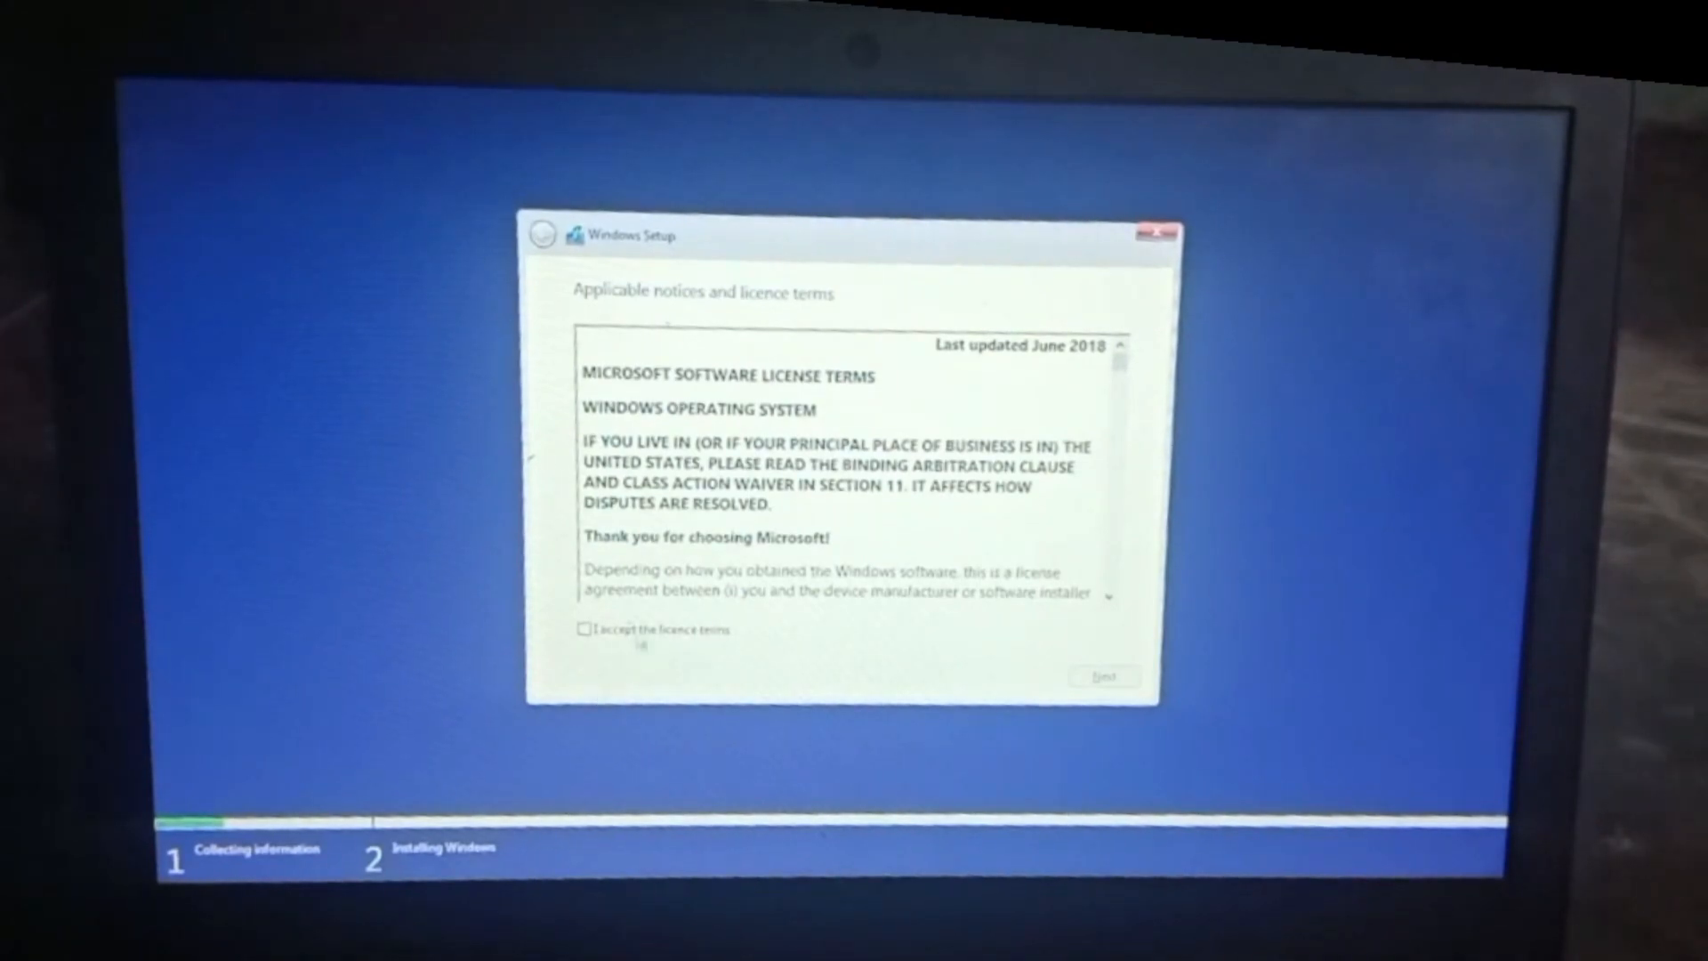
{"action": "left_click", "coordinate": [585, 628]}
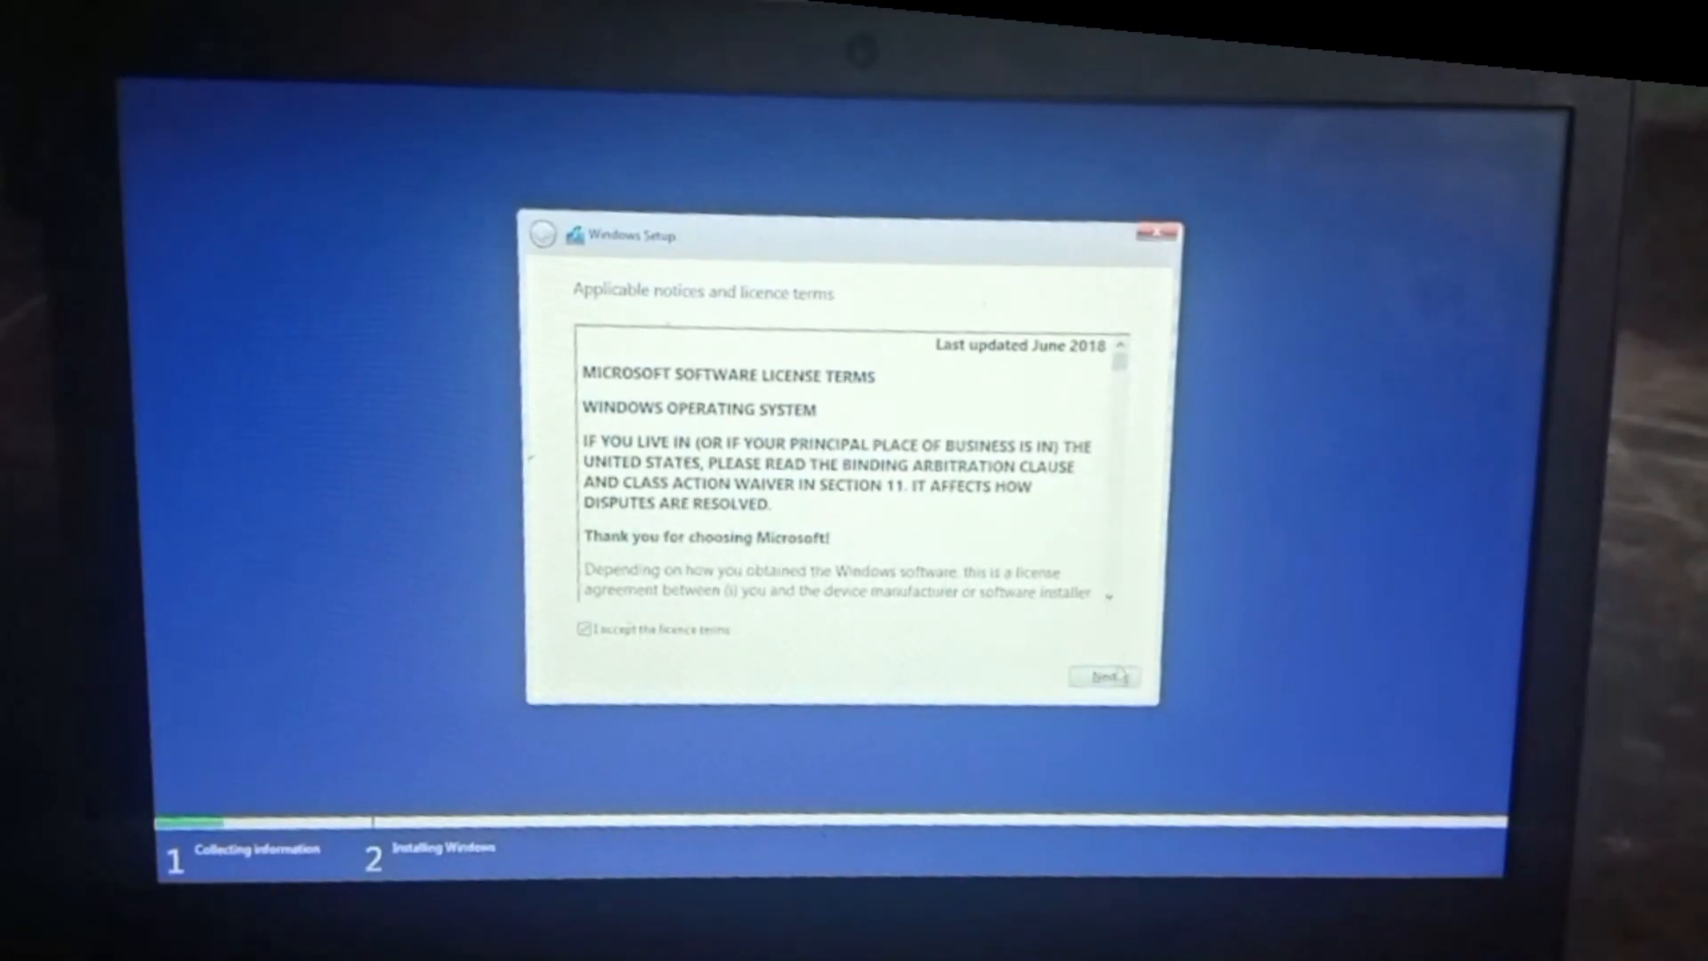
{"action": "left_click", "coordinate": [1103, 677]}
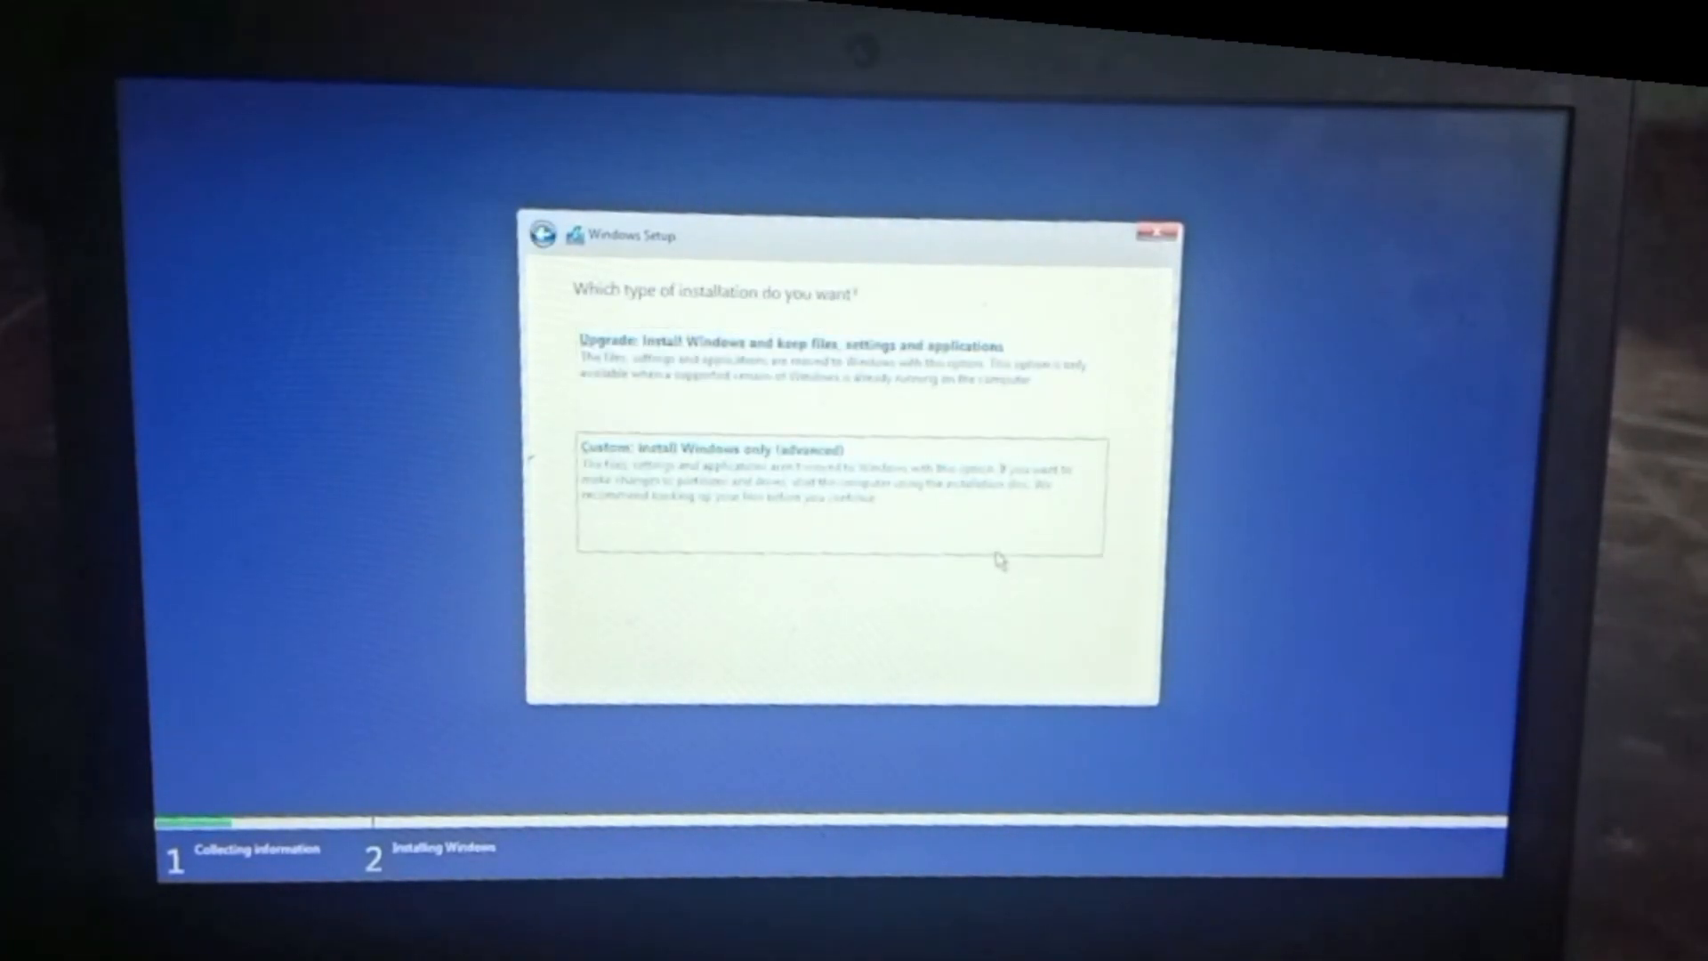
{"action": "left_click", "coordinate": [708, 449]}
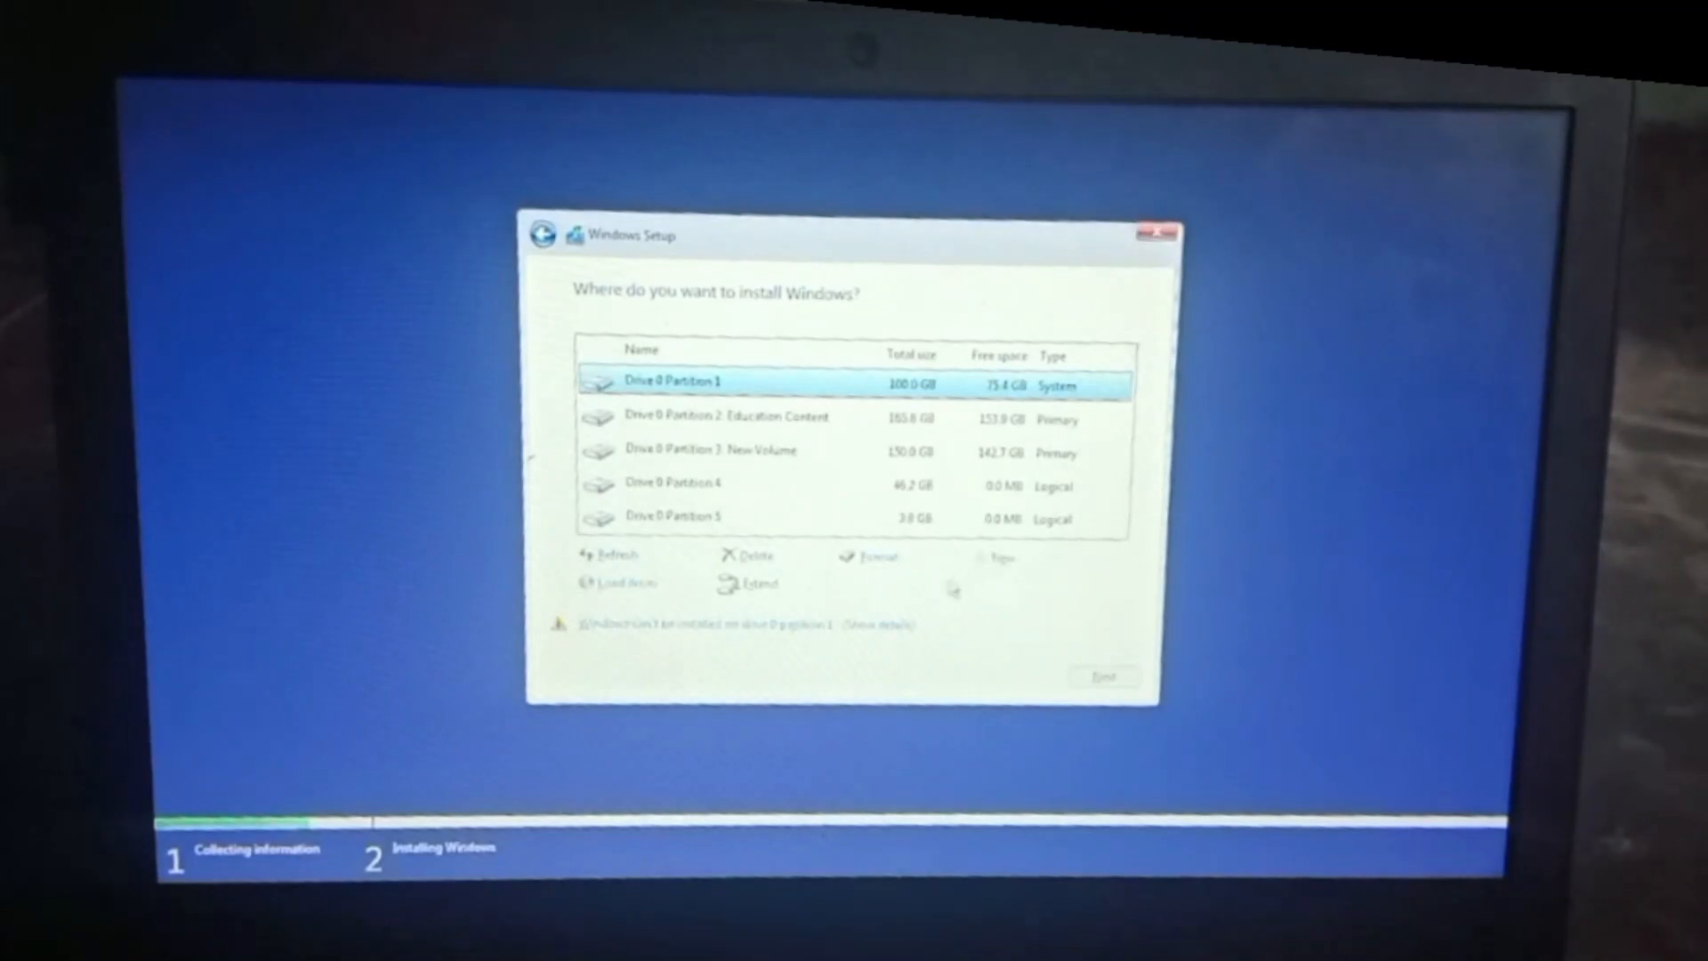
Attempt Drive 0 Partition 1, dismiss the MBR partition table error and quit Setup again.
{"action": "left_click", "coordinate": [1103, 676]}
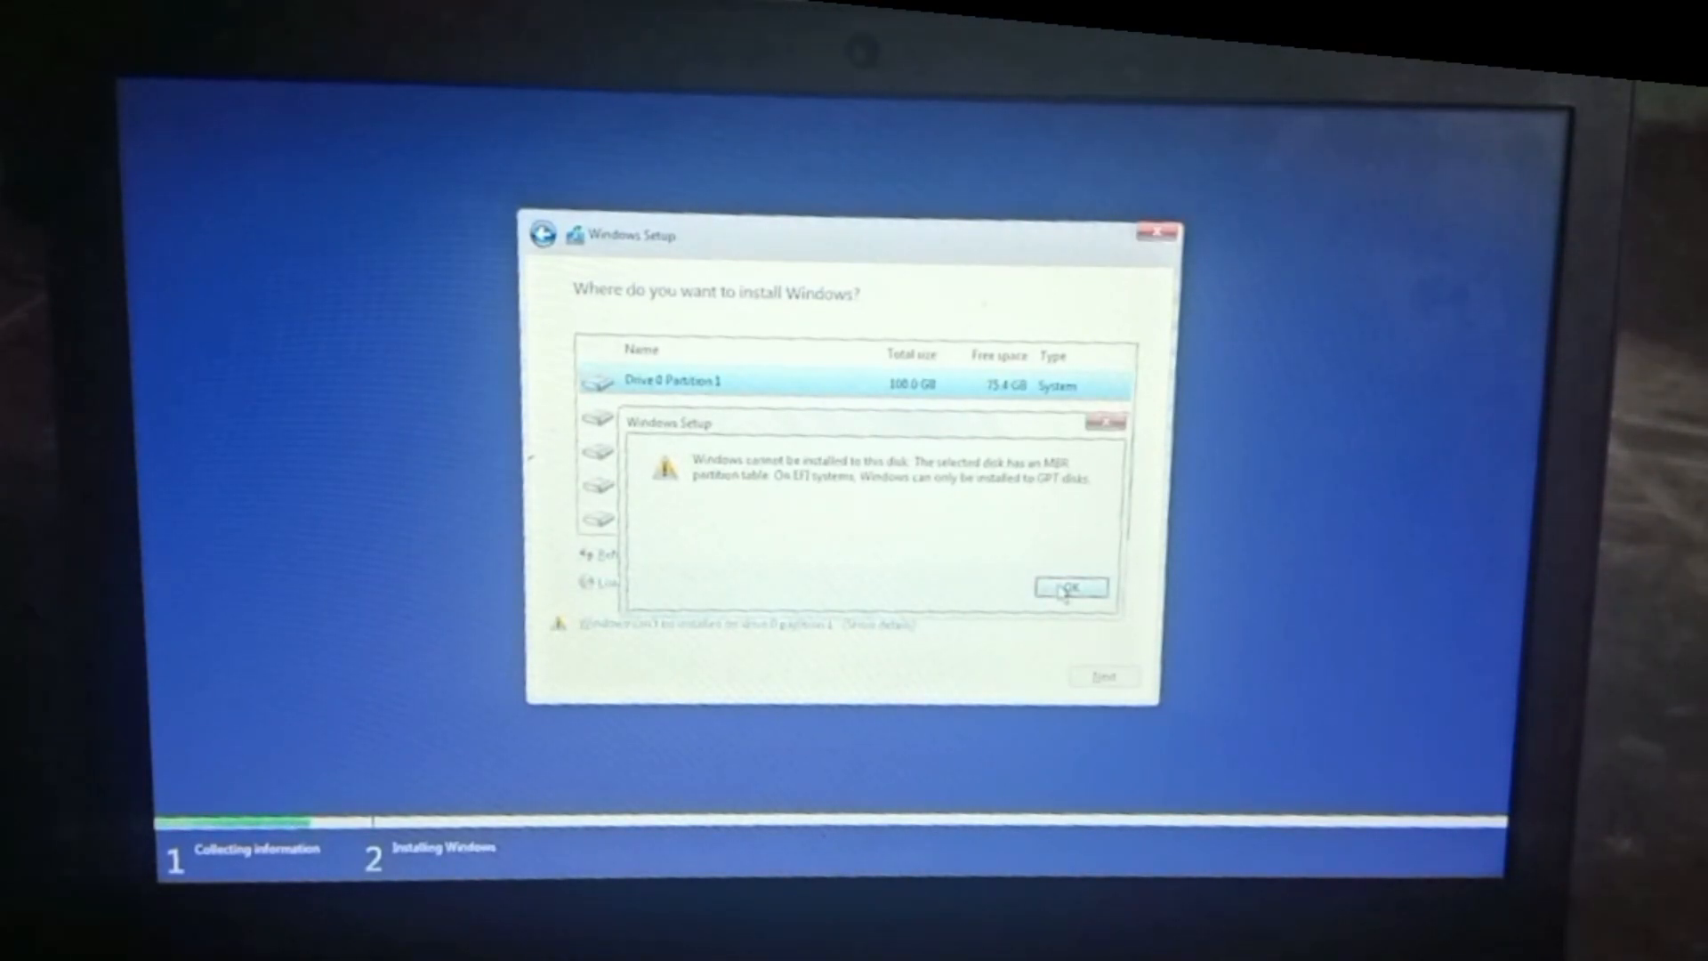
{"action": "left_click", "coordinate": [1071, 587]}
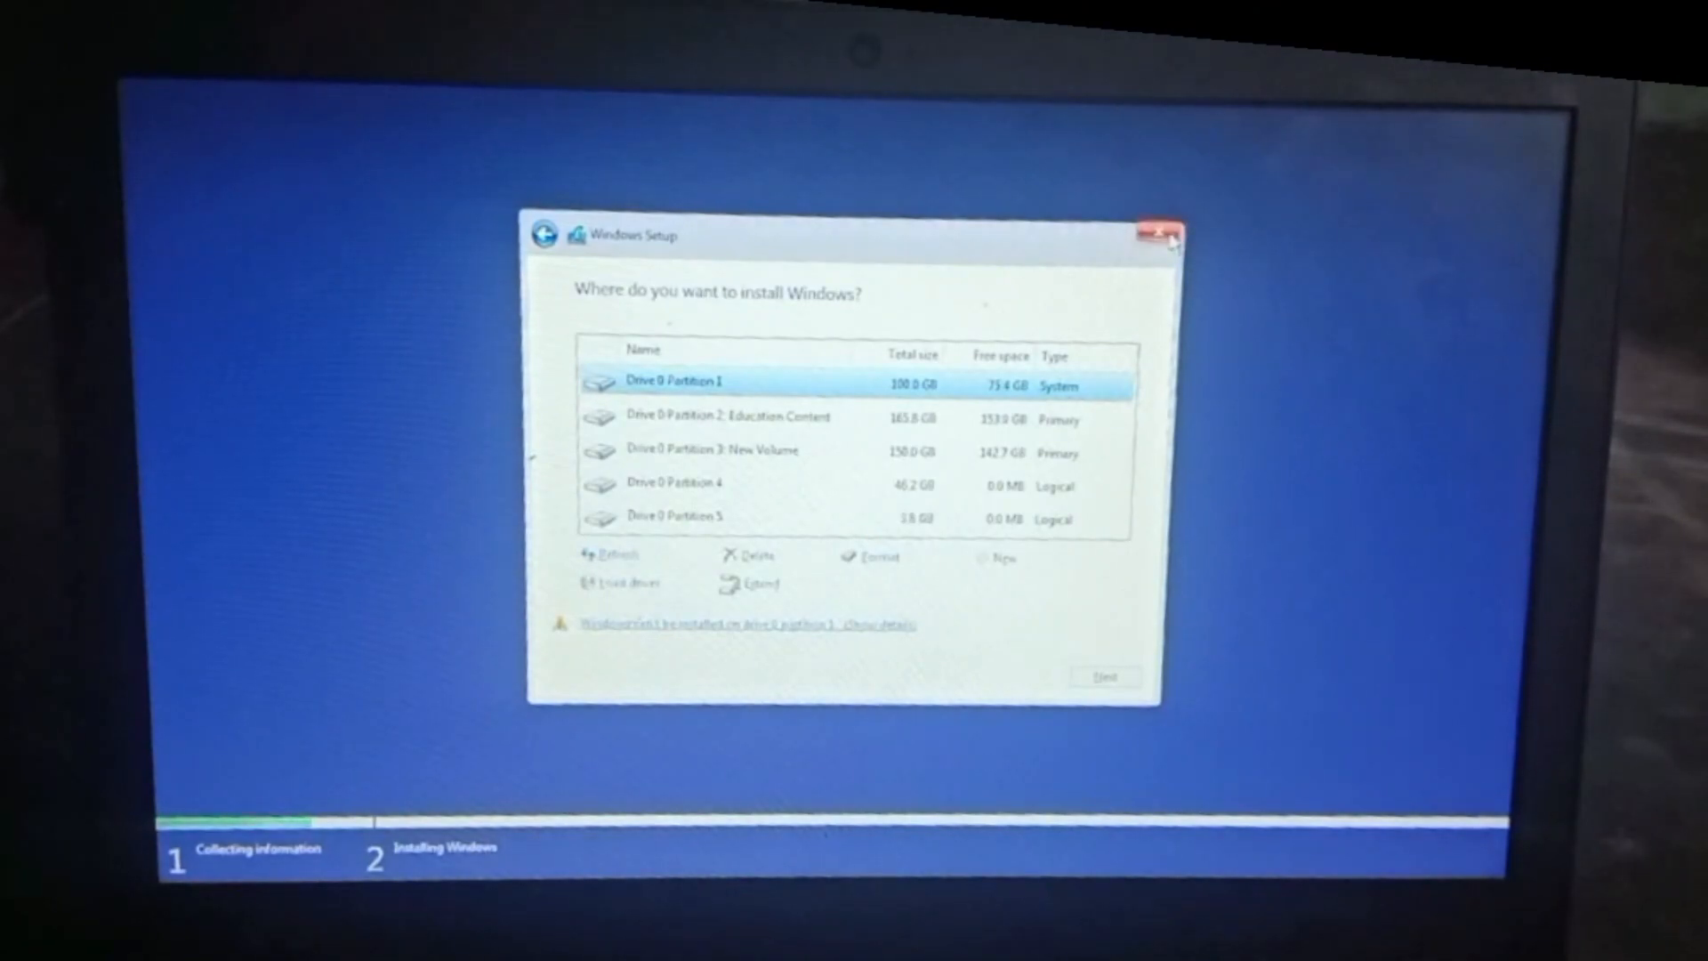
{"action": "left_click", "coordinate": [1163, 233]}
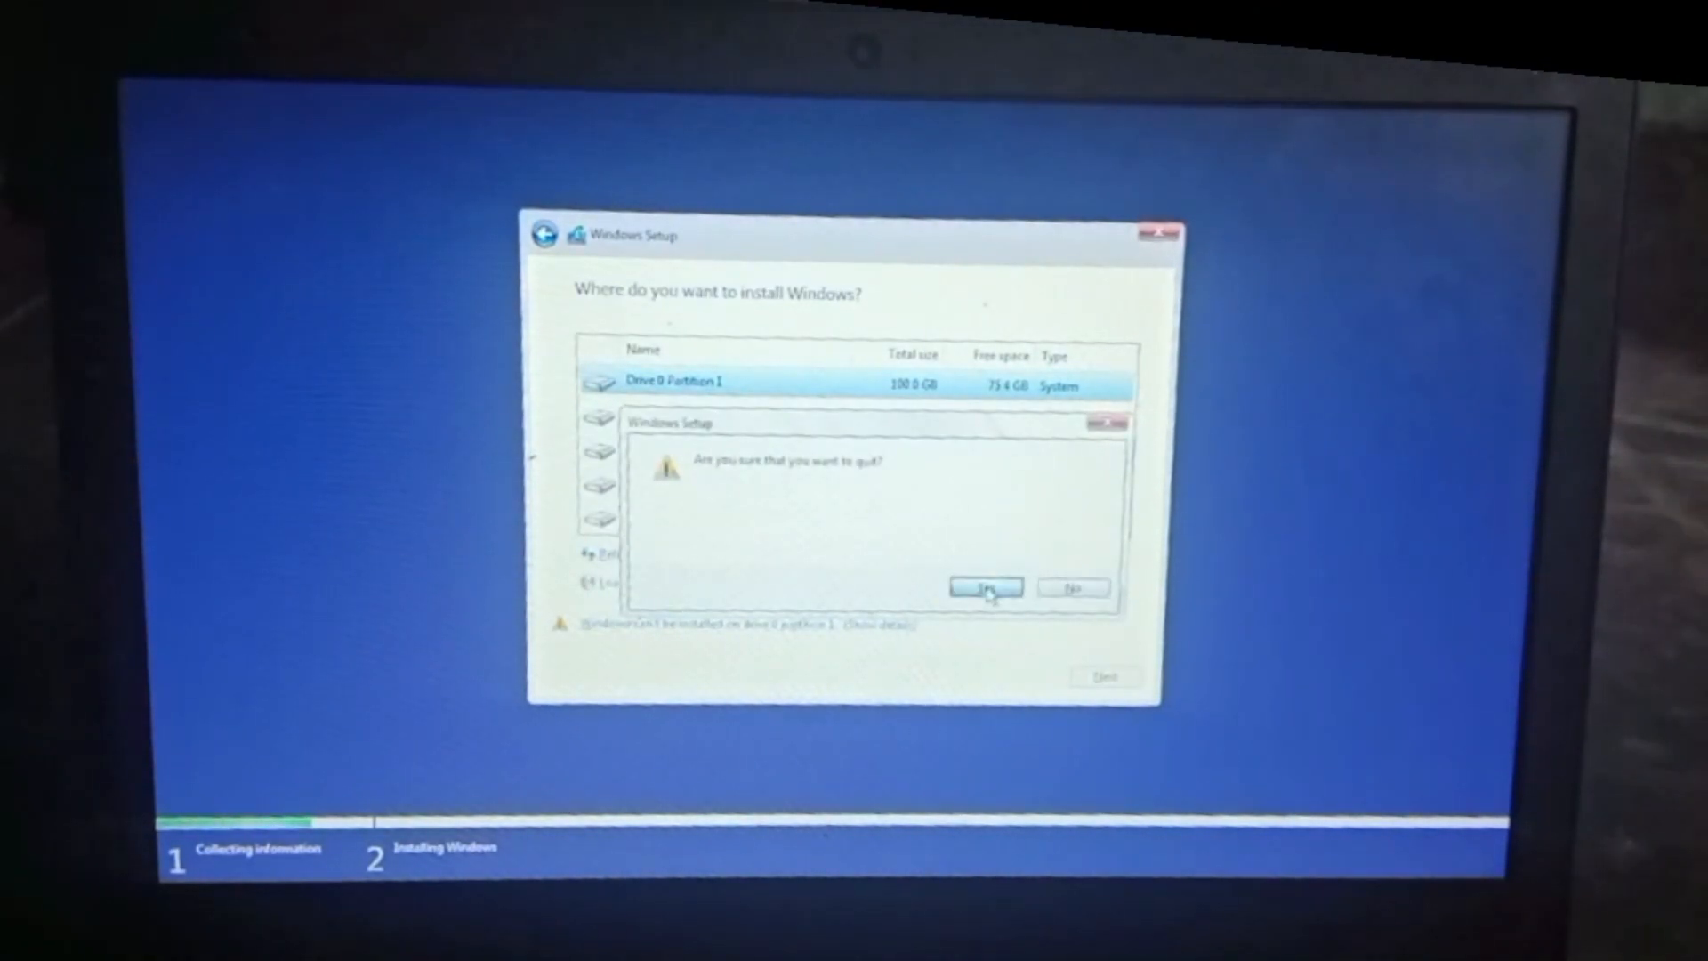
{"action": "left_click", "coordinate": [984, 587]}
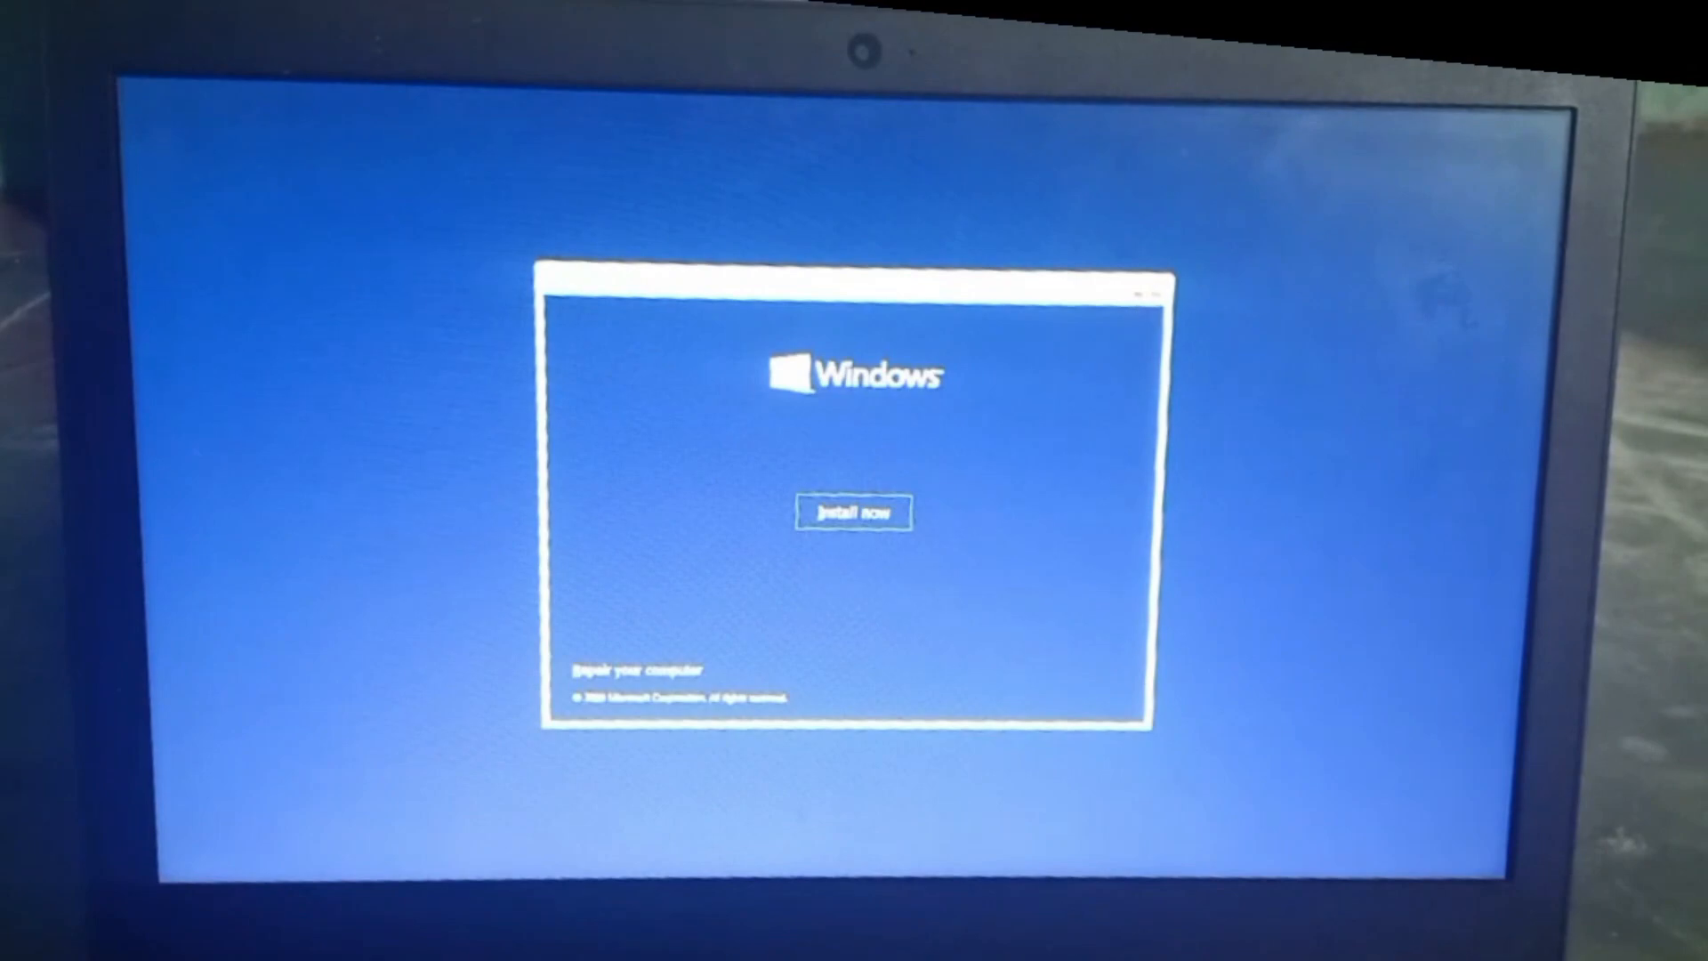
{"action": "left_click", "coordinate": [854, 512]}
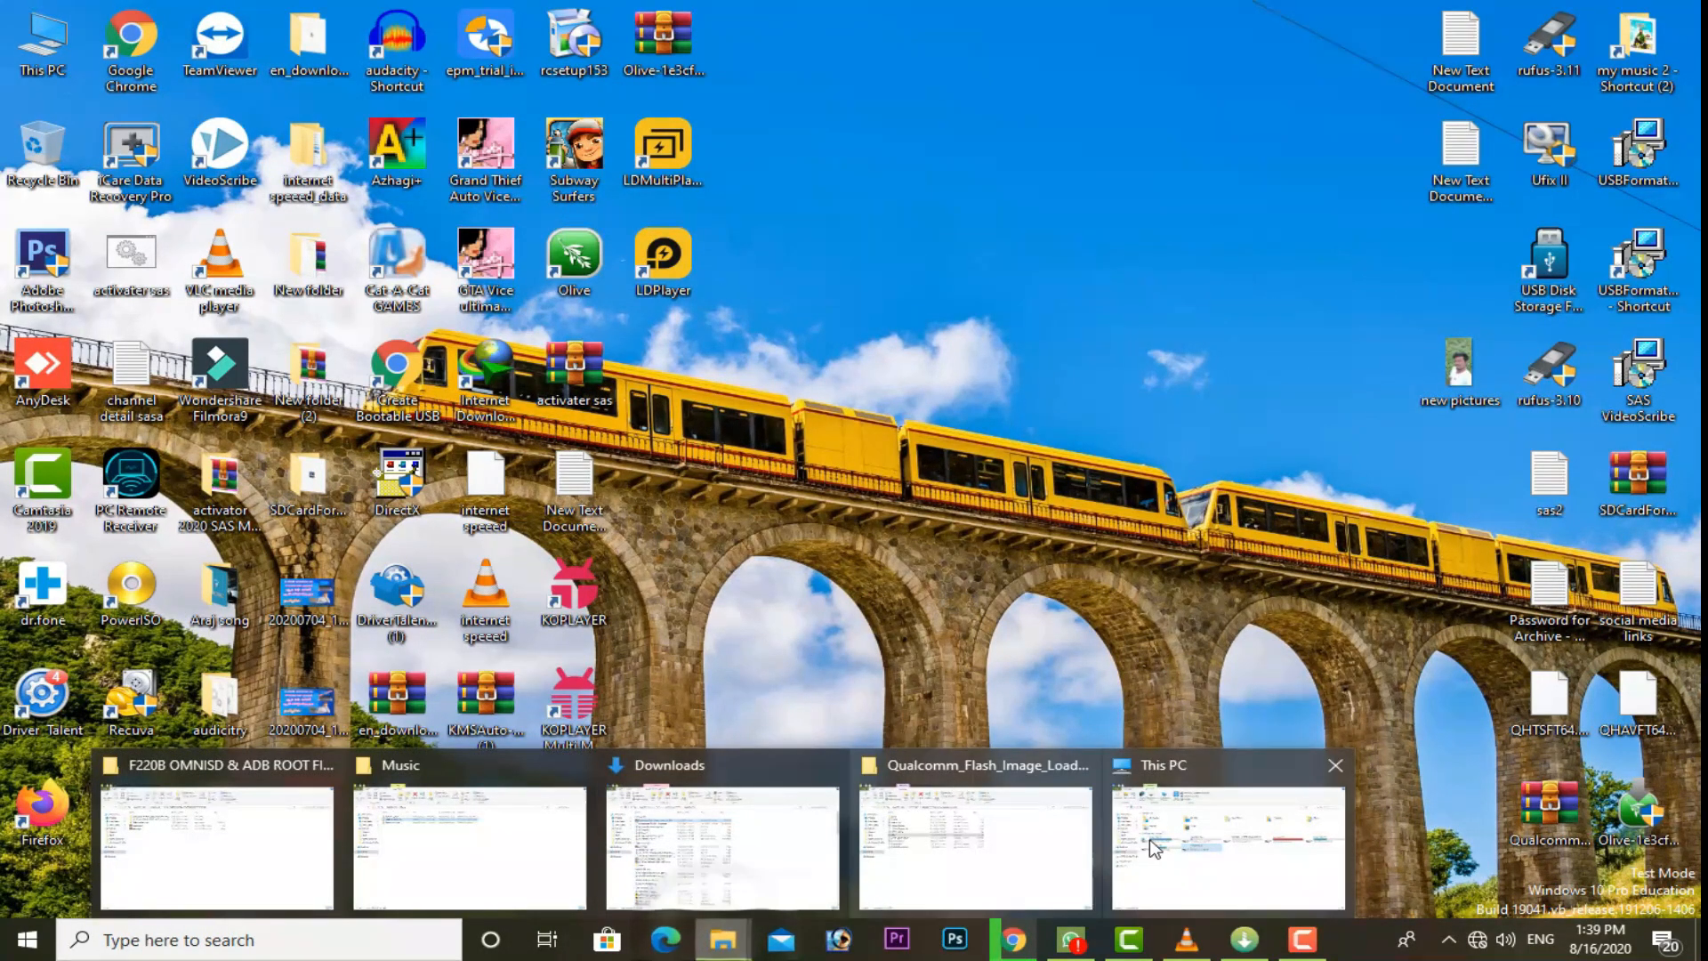
Quick-format the CCCOMA_X64FRE_EN-GB_DV9 USB drive (E:) as NTFS from This PC.
{"action": "left_click", "coordinate": [1226, 847]}
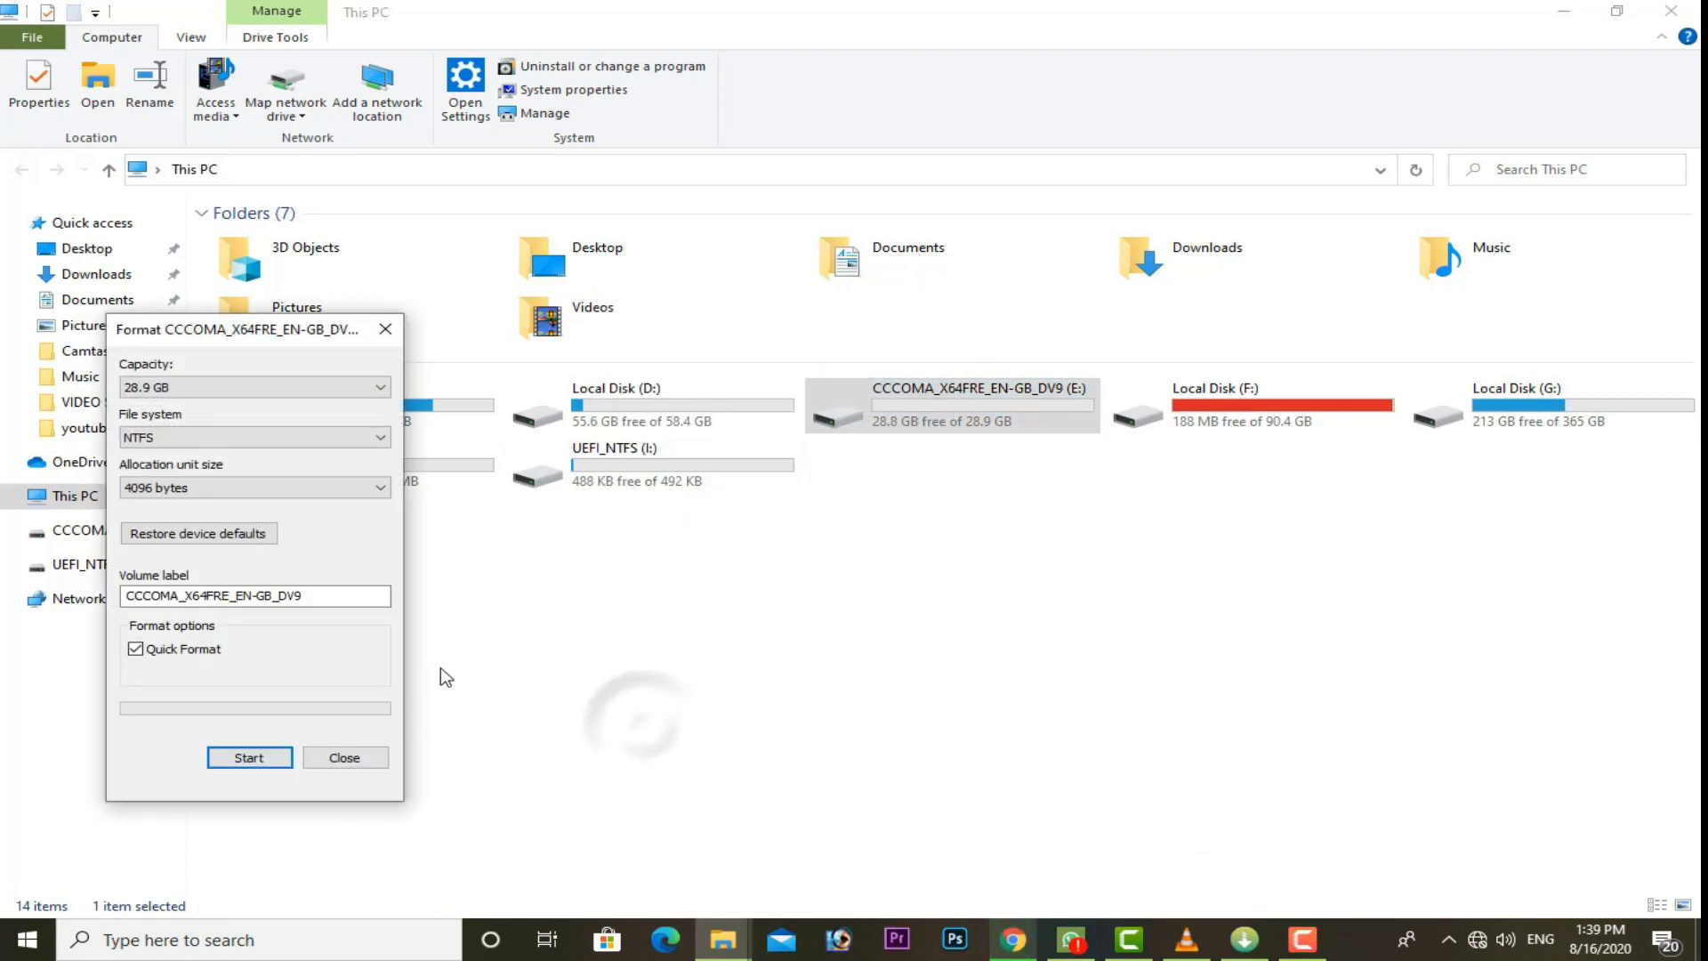
{"action": "left_click", "coordinate": [343, 758]}
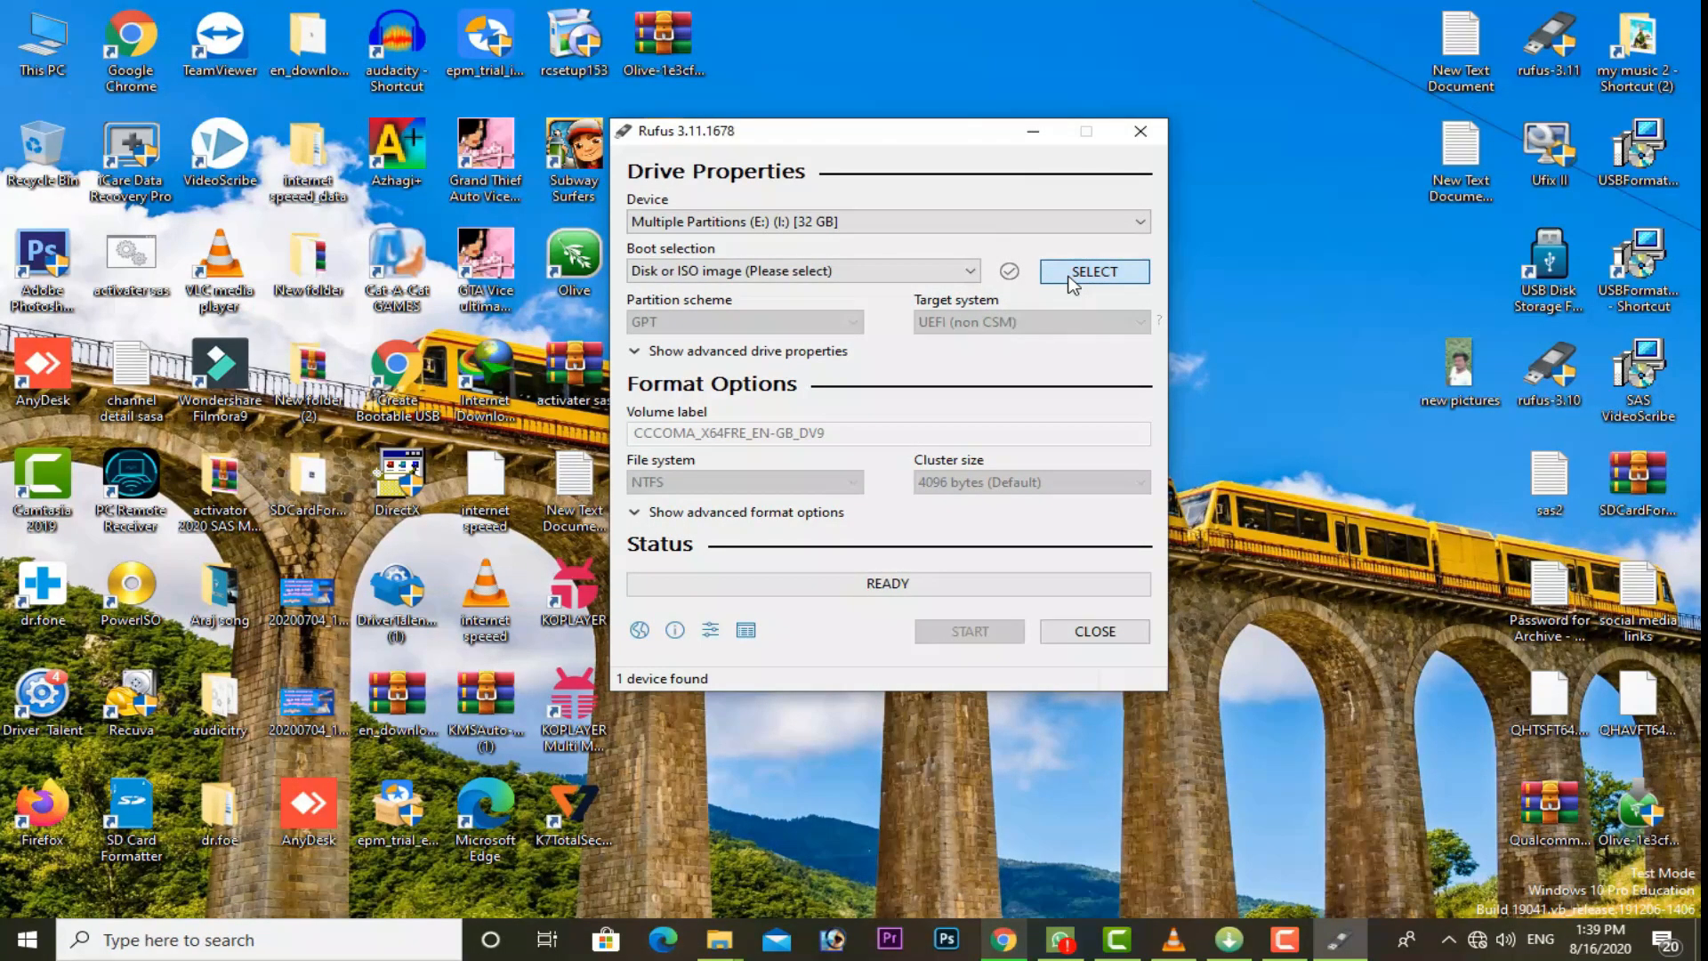
{"action": "mouse_move", "coordinate": [1080, 253]}
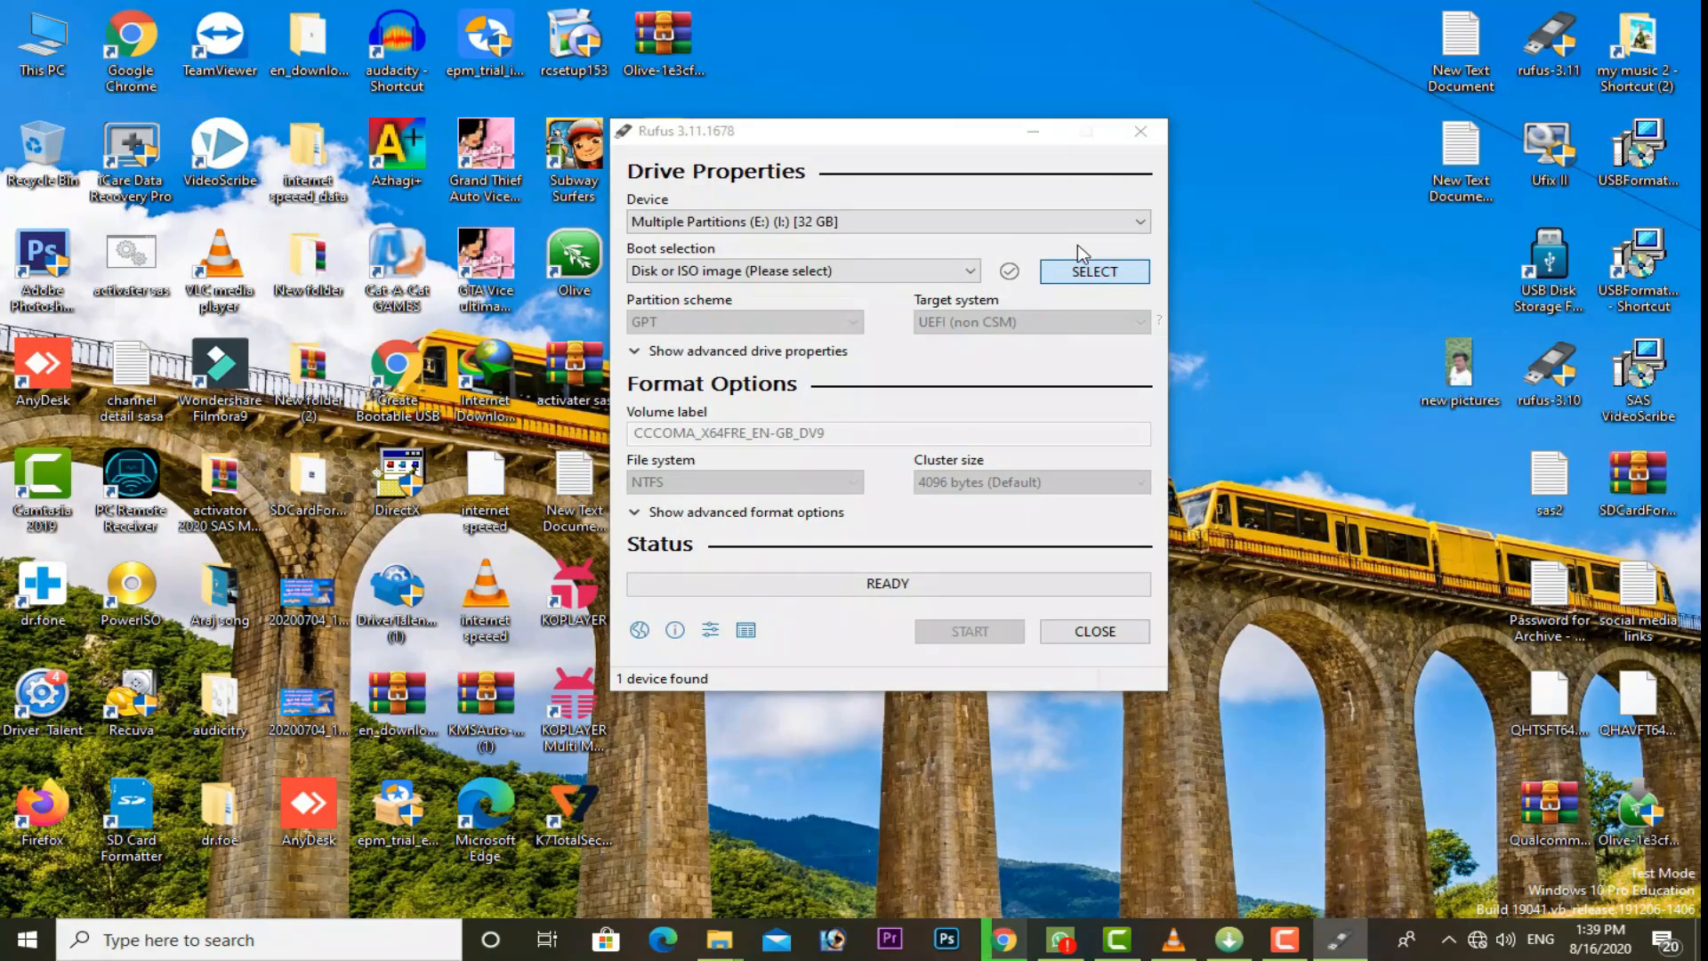
{"action": "mouse_move", "coordinate": [1075, 292]}
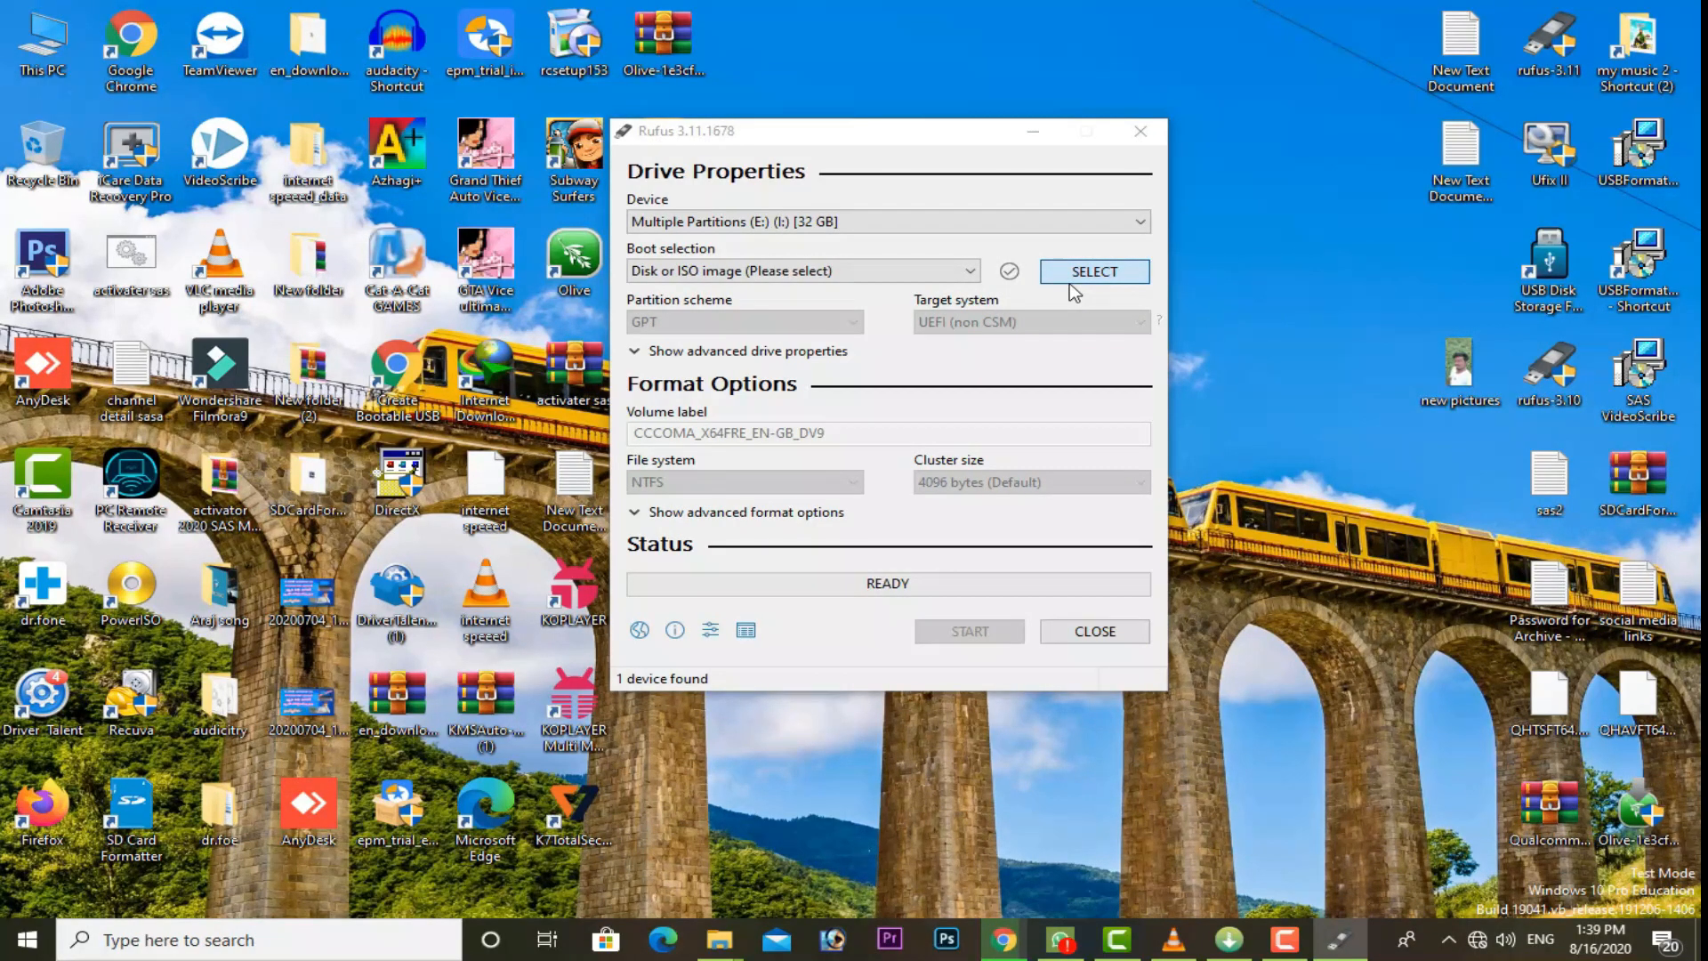
Load the Win10_2004_EnglishInternational_x64 ISO with MBR partition scheme and start, raising the data-destruction warning.
{"action": "left_click", "coordinate": [1093, 270]}
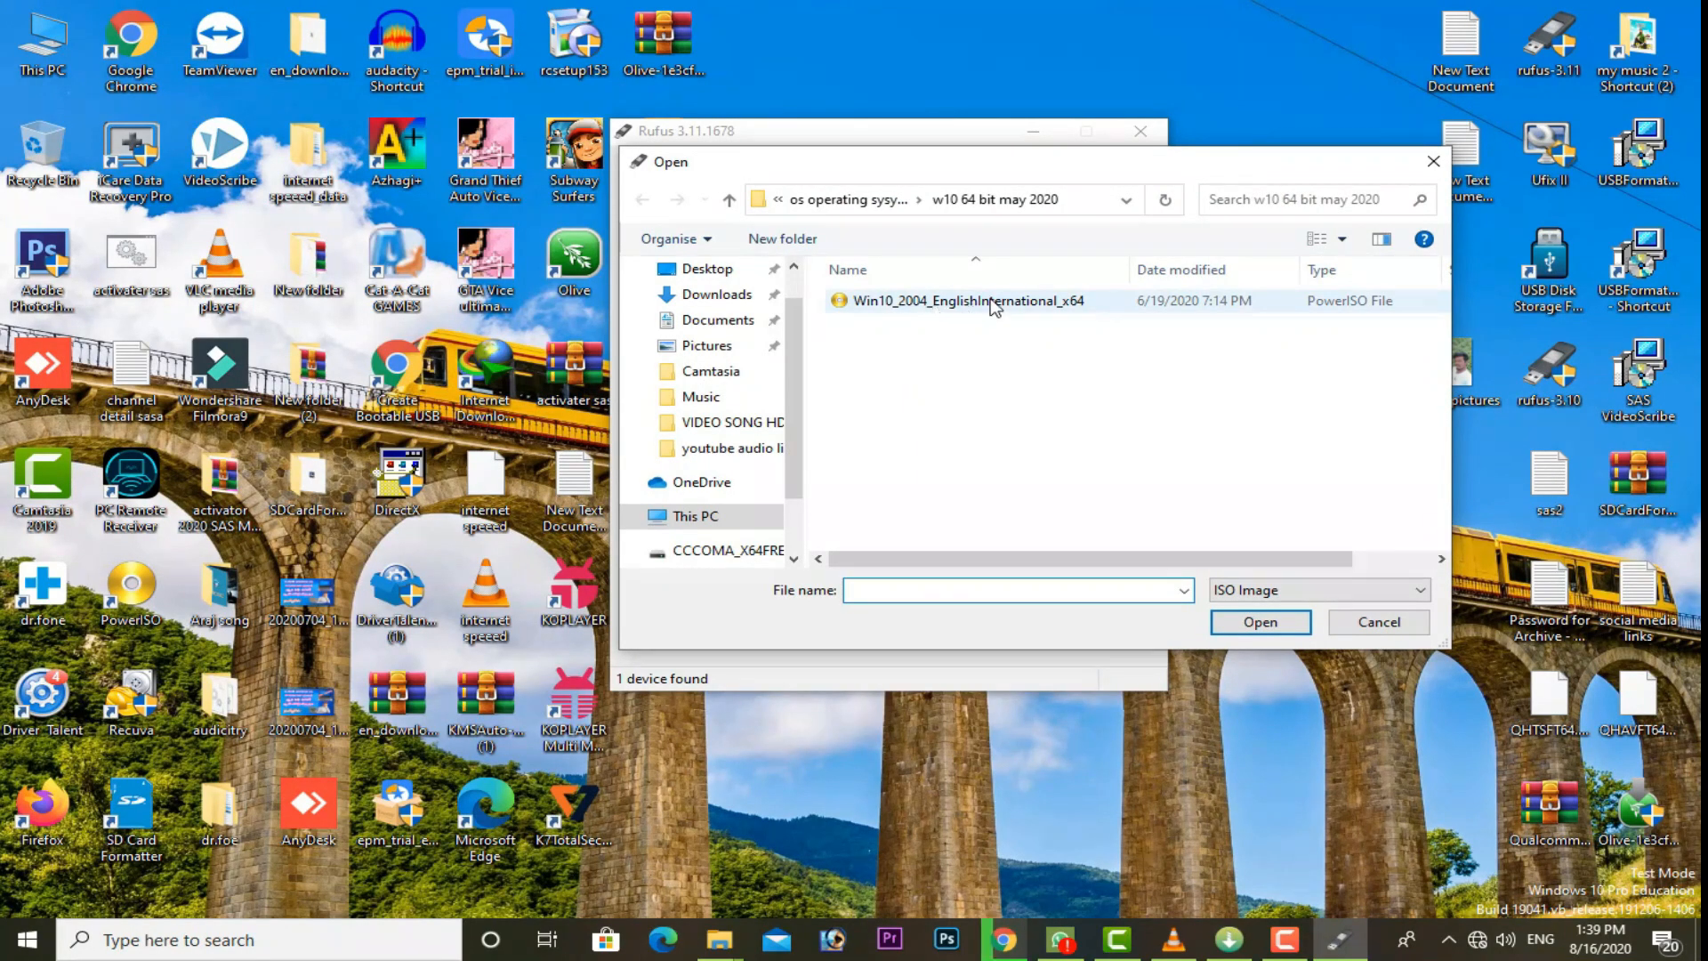
{"action": "double_click", "coordinate": [968, 300]}
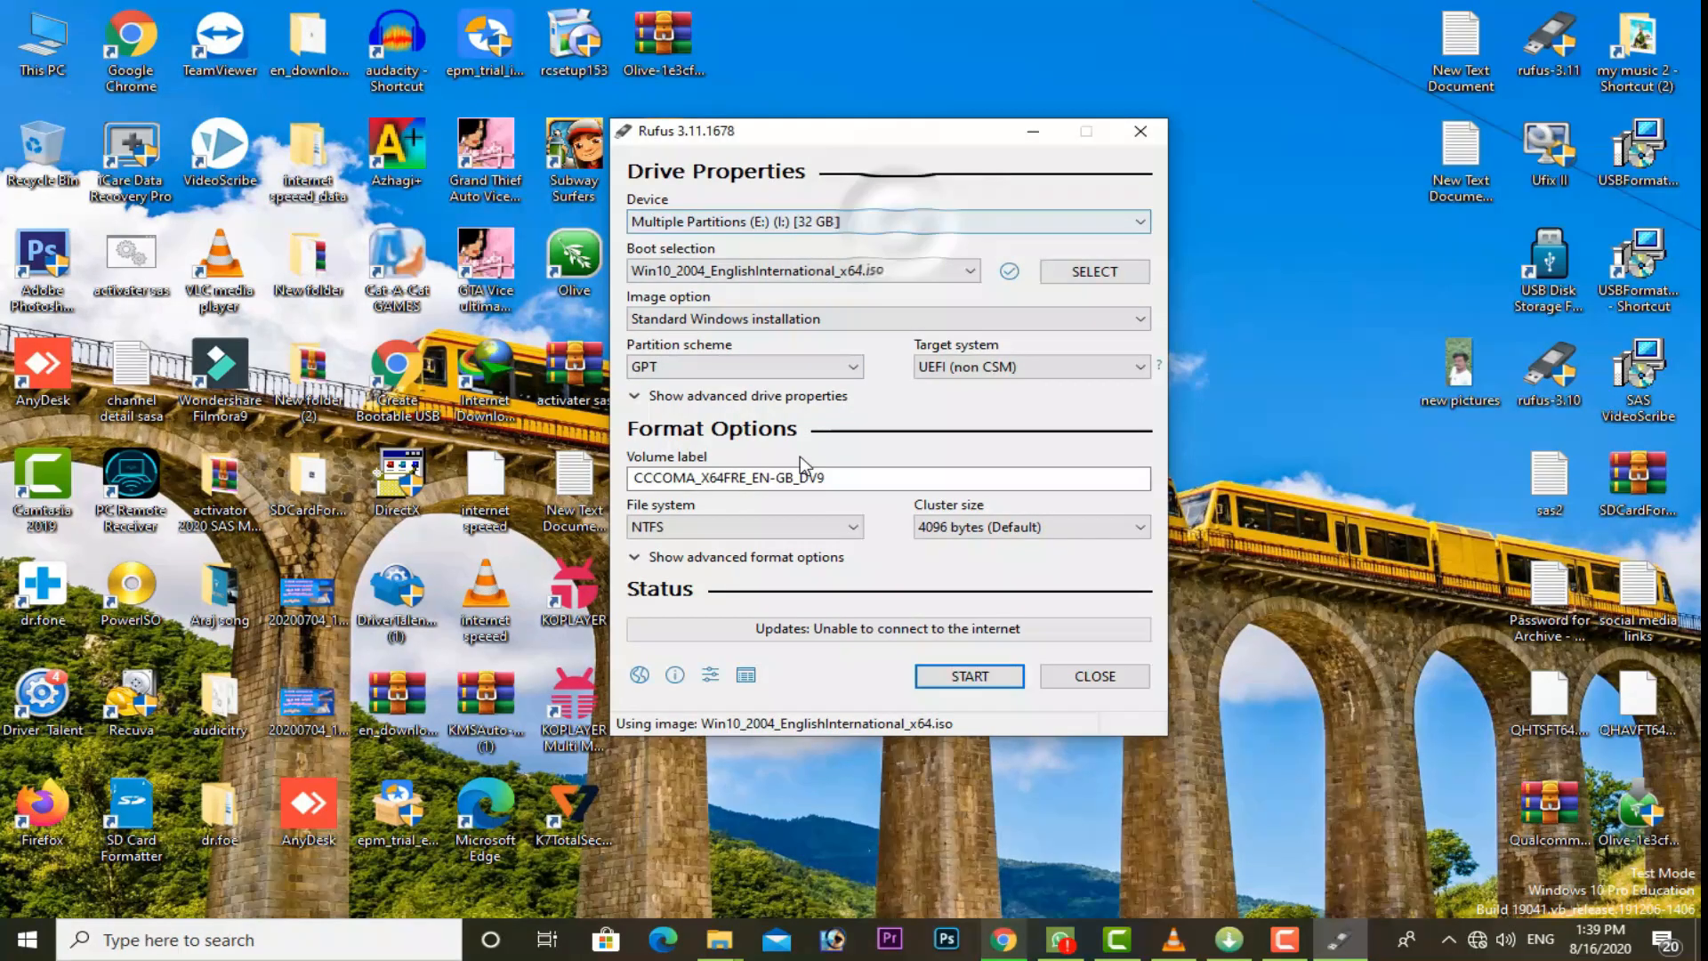
{"action": "left_click", "coordinate": [745, 366]}
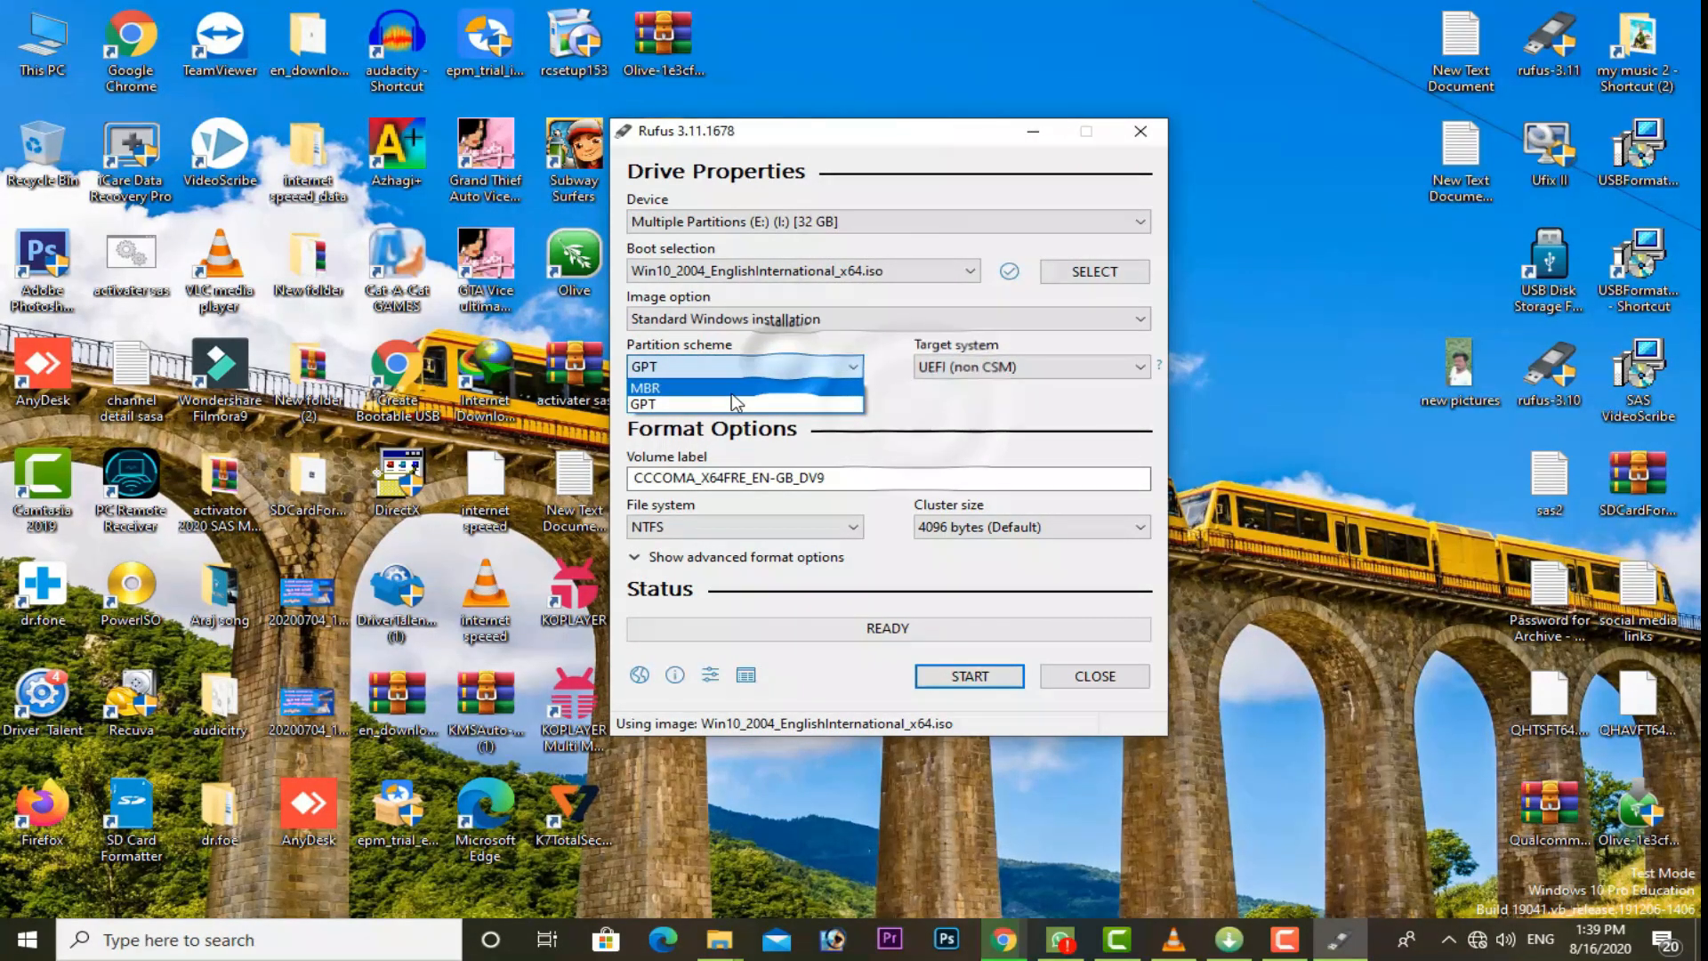
{"action": "left_click", "coordinate": [646, 386]}
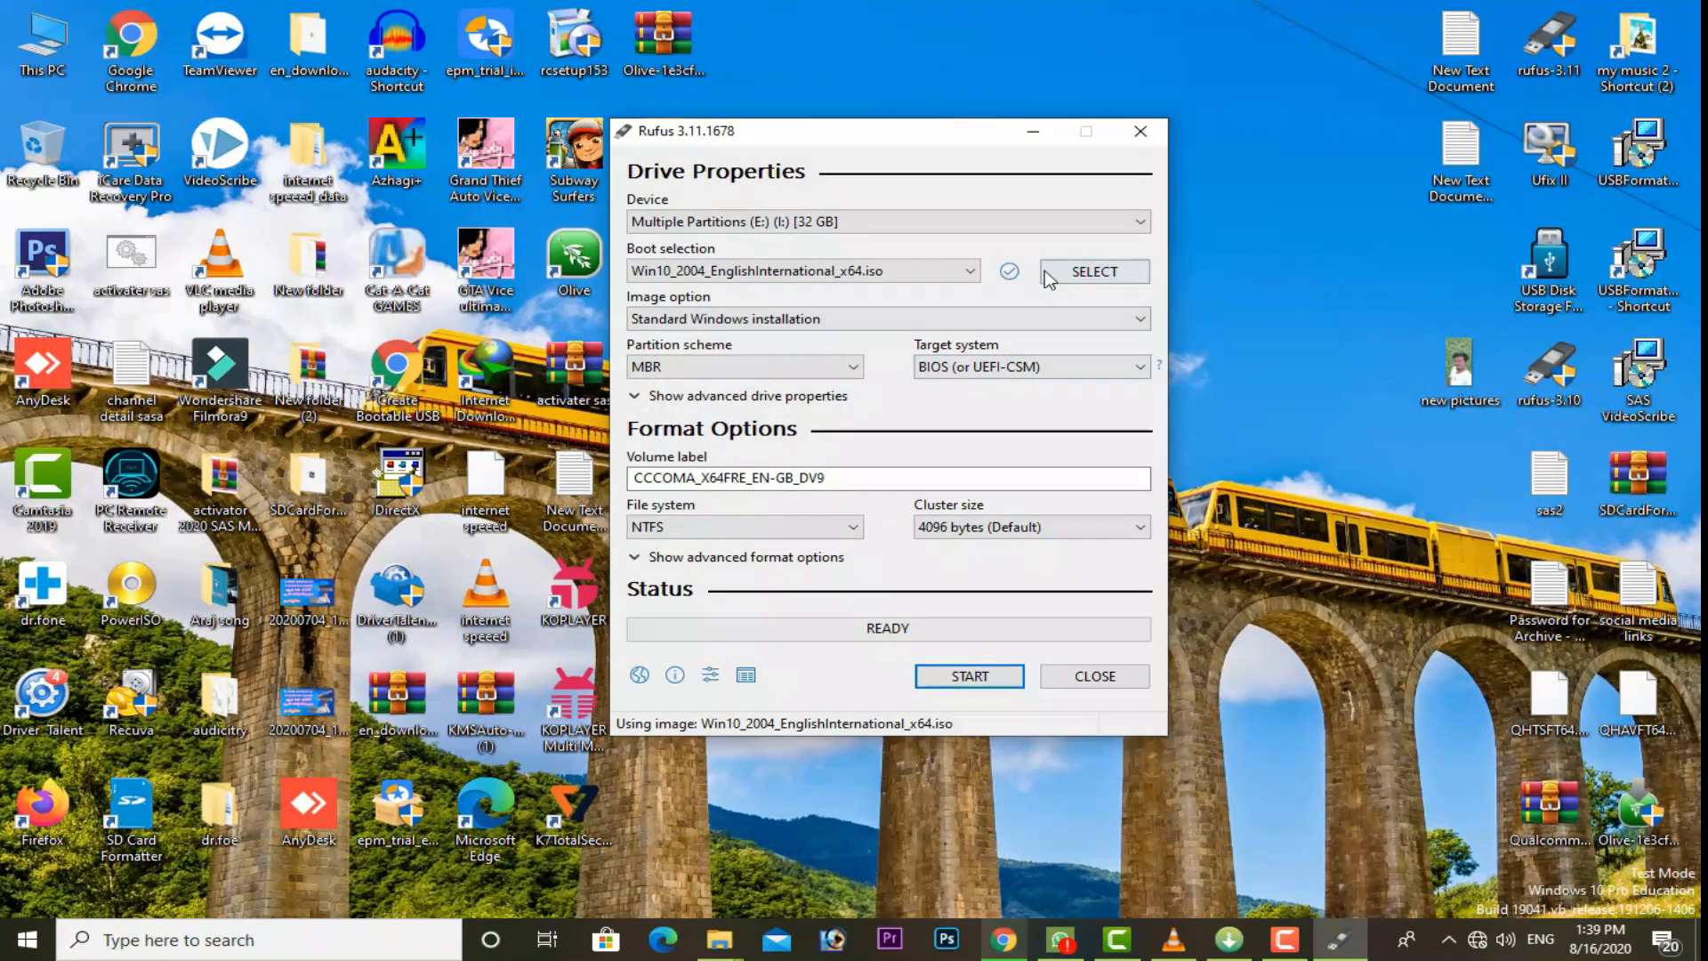
{"action": "mouse_move", "coordinate": [968, 676]}
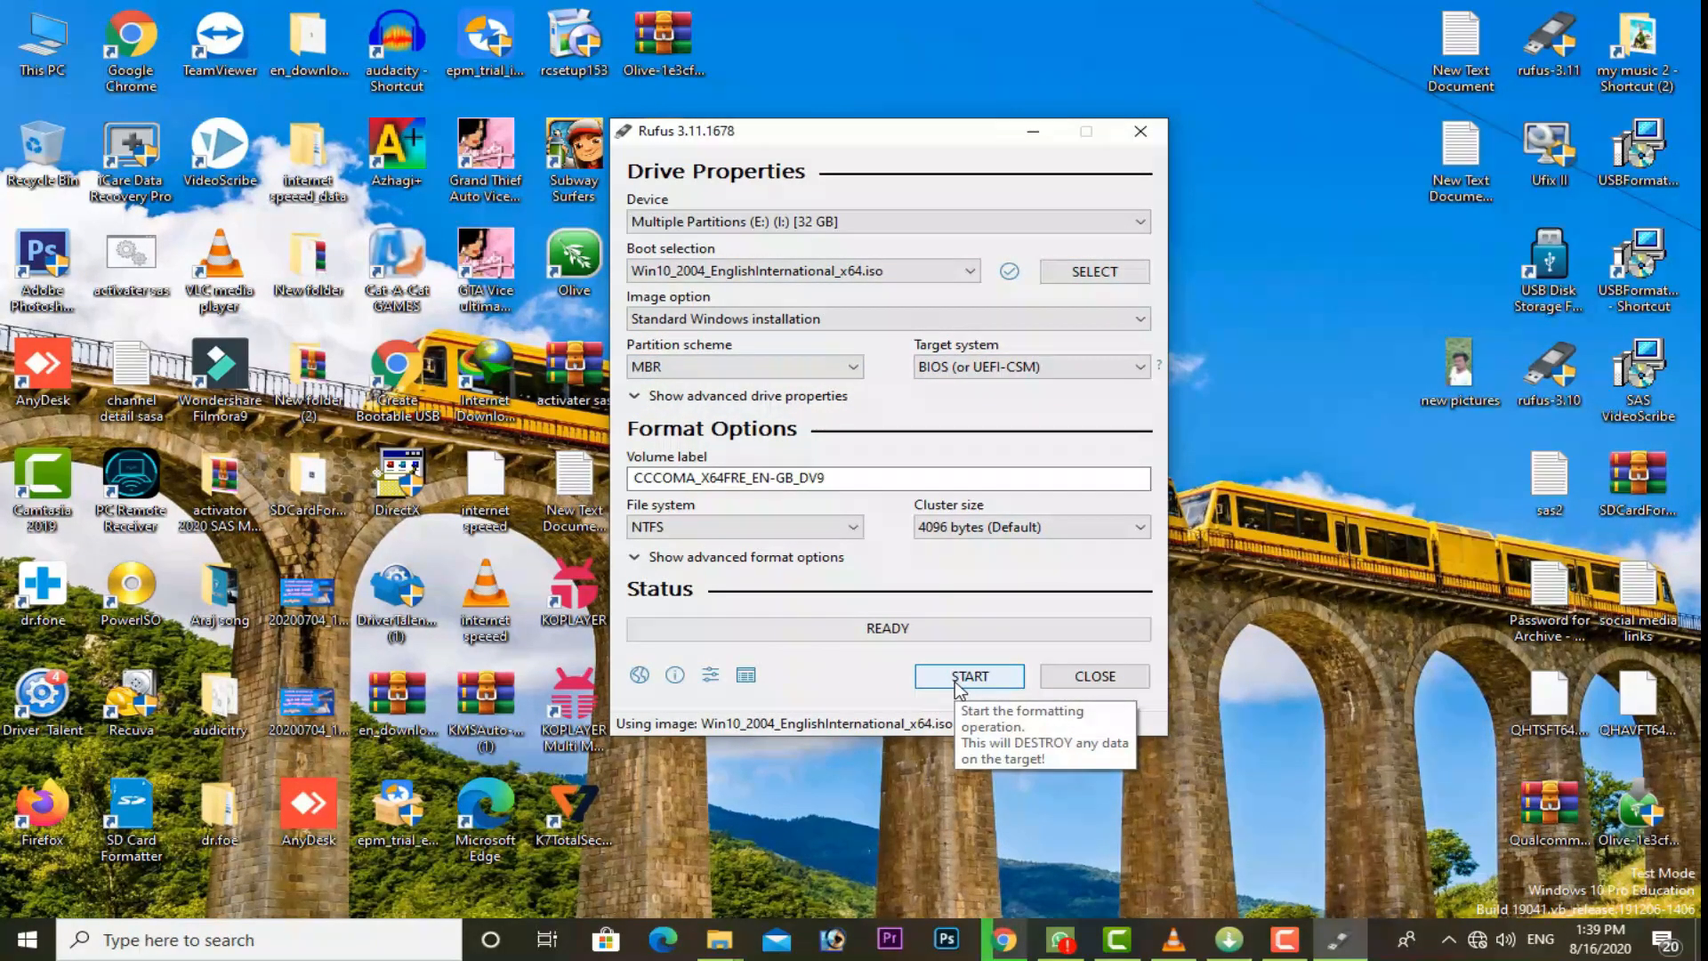
{"action": "left_click", "coordinate": [968, 676]}
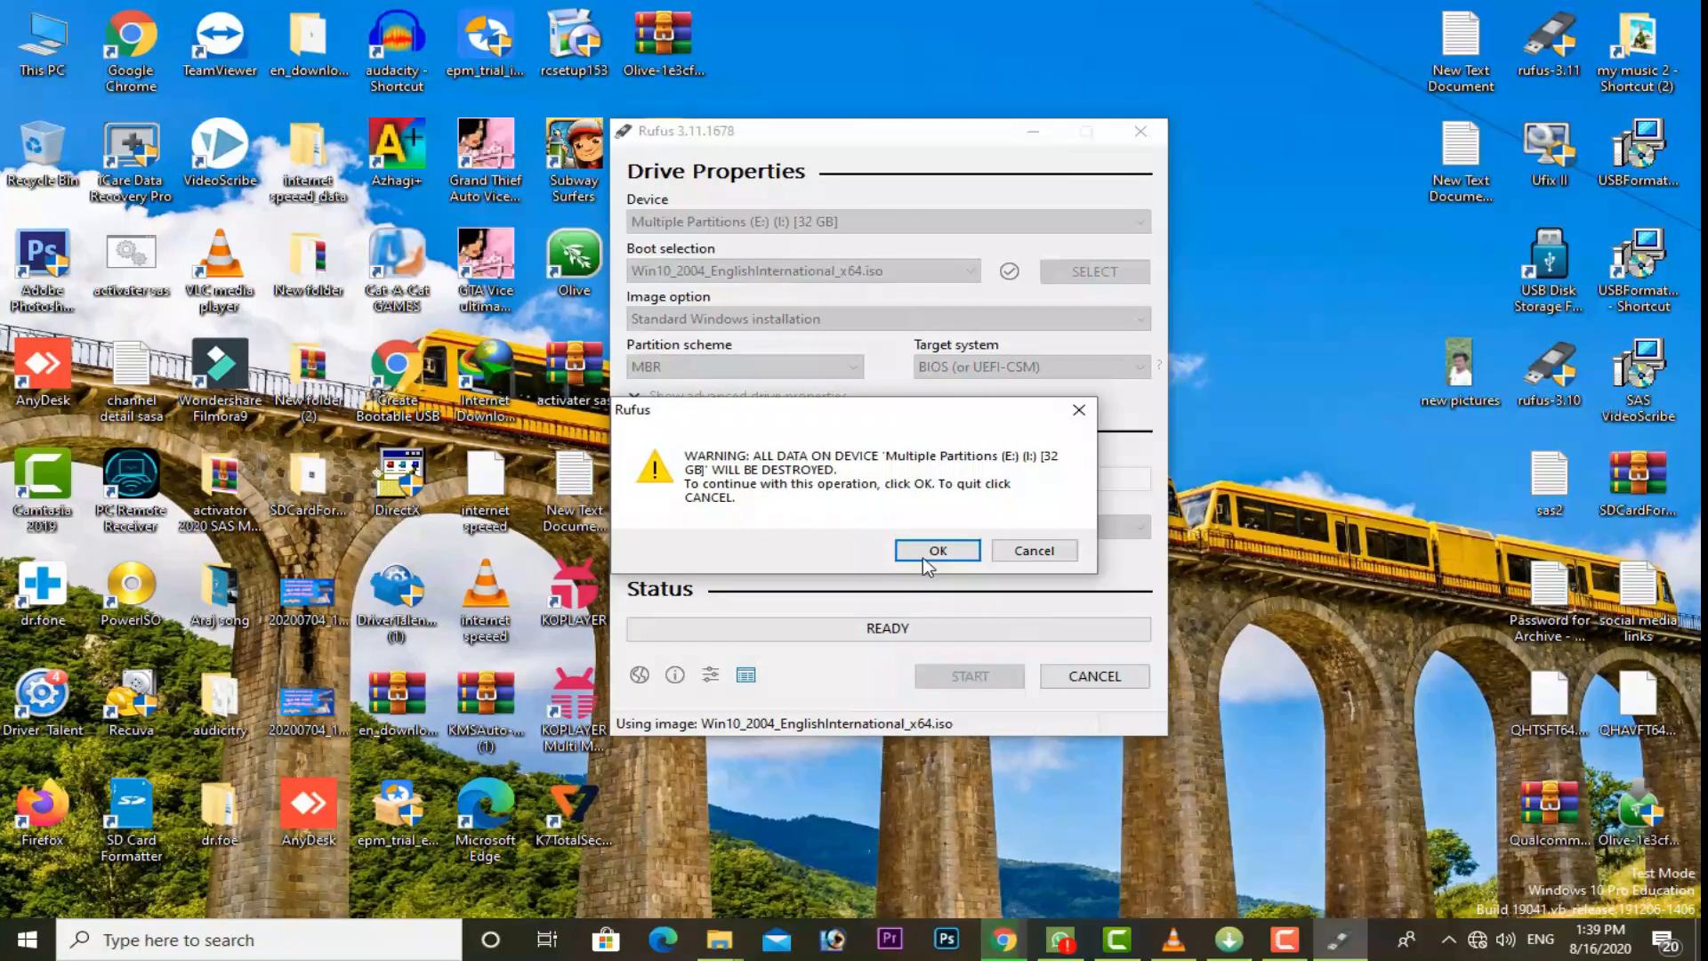
Confirm erasing all USB drive data so Rufus begins writing the Windows 10 installer.
{"action": "left_click", "coordinate": [937, 550]}
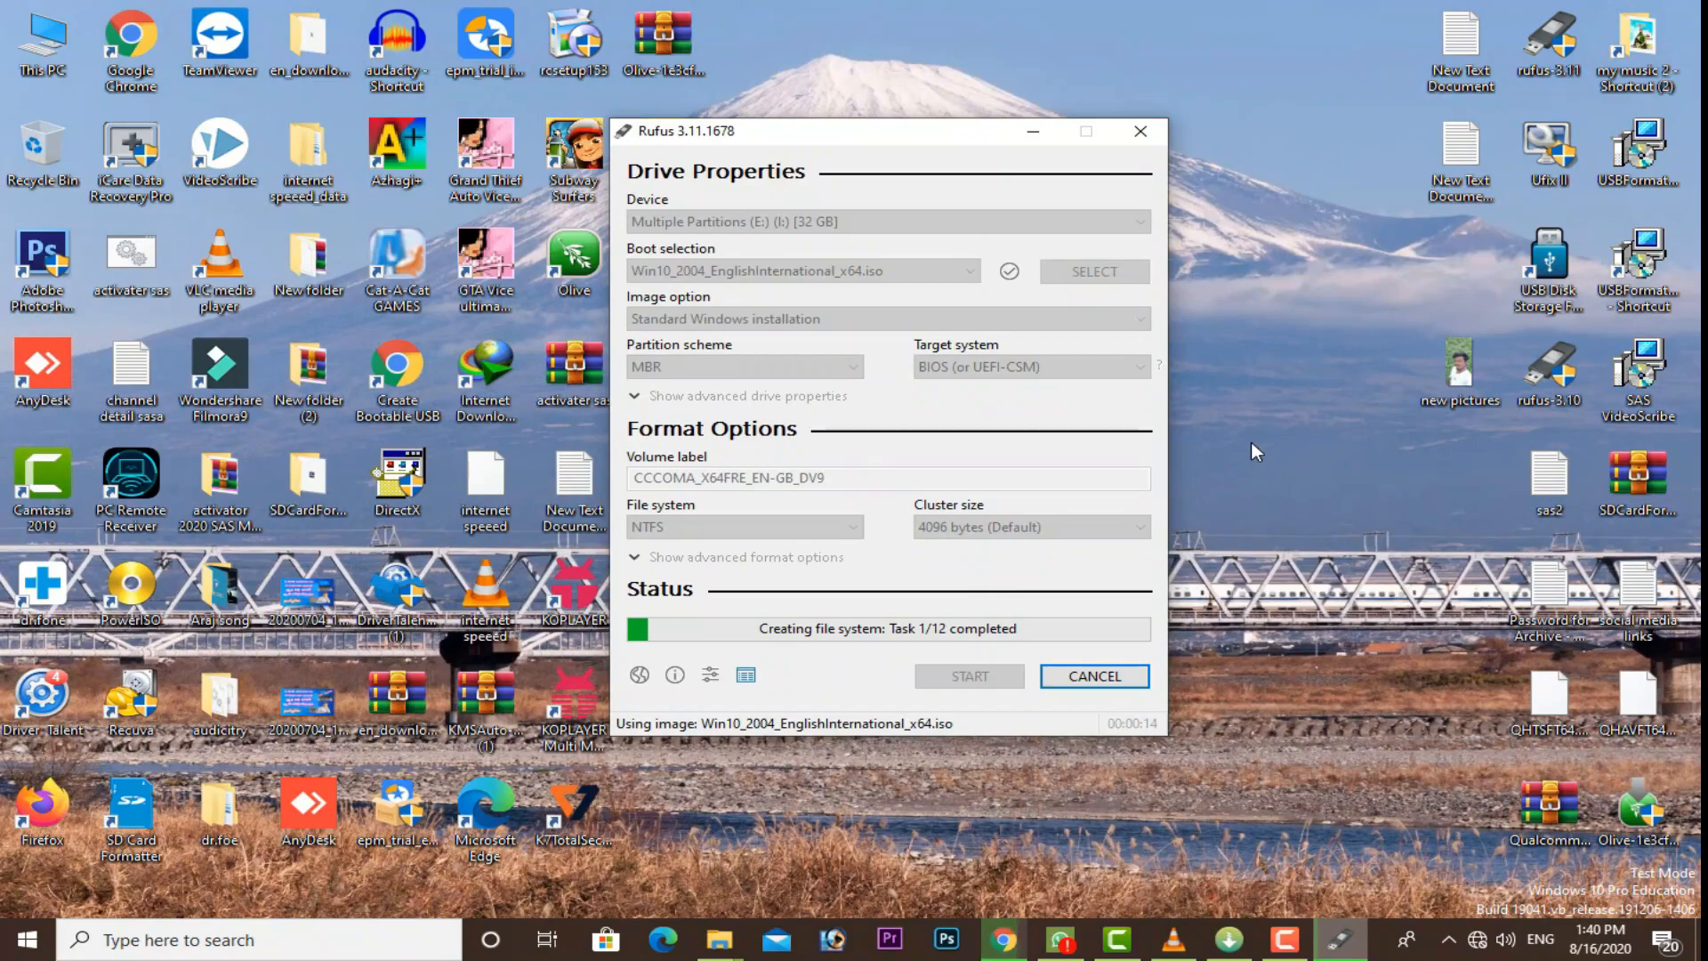
{"action": "mouse_move", "coordinate": [1284, 445]}
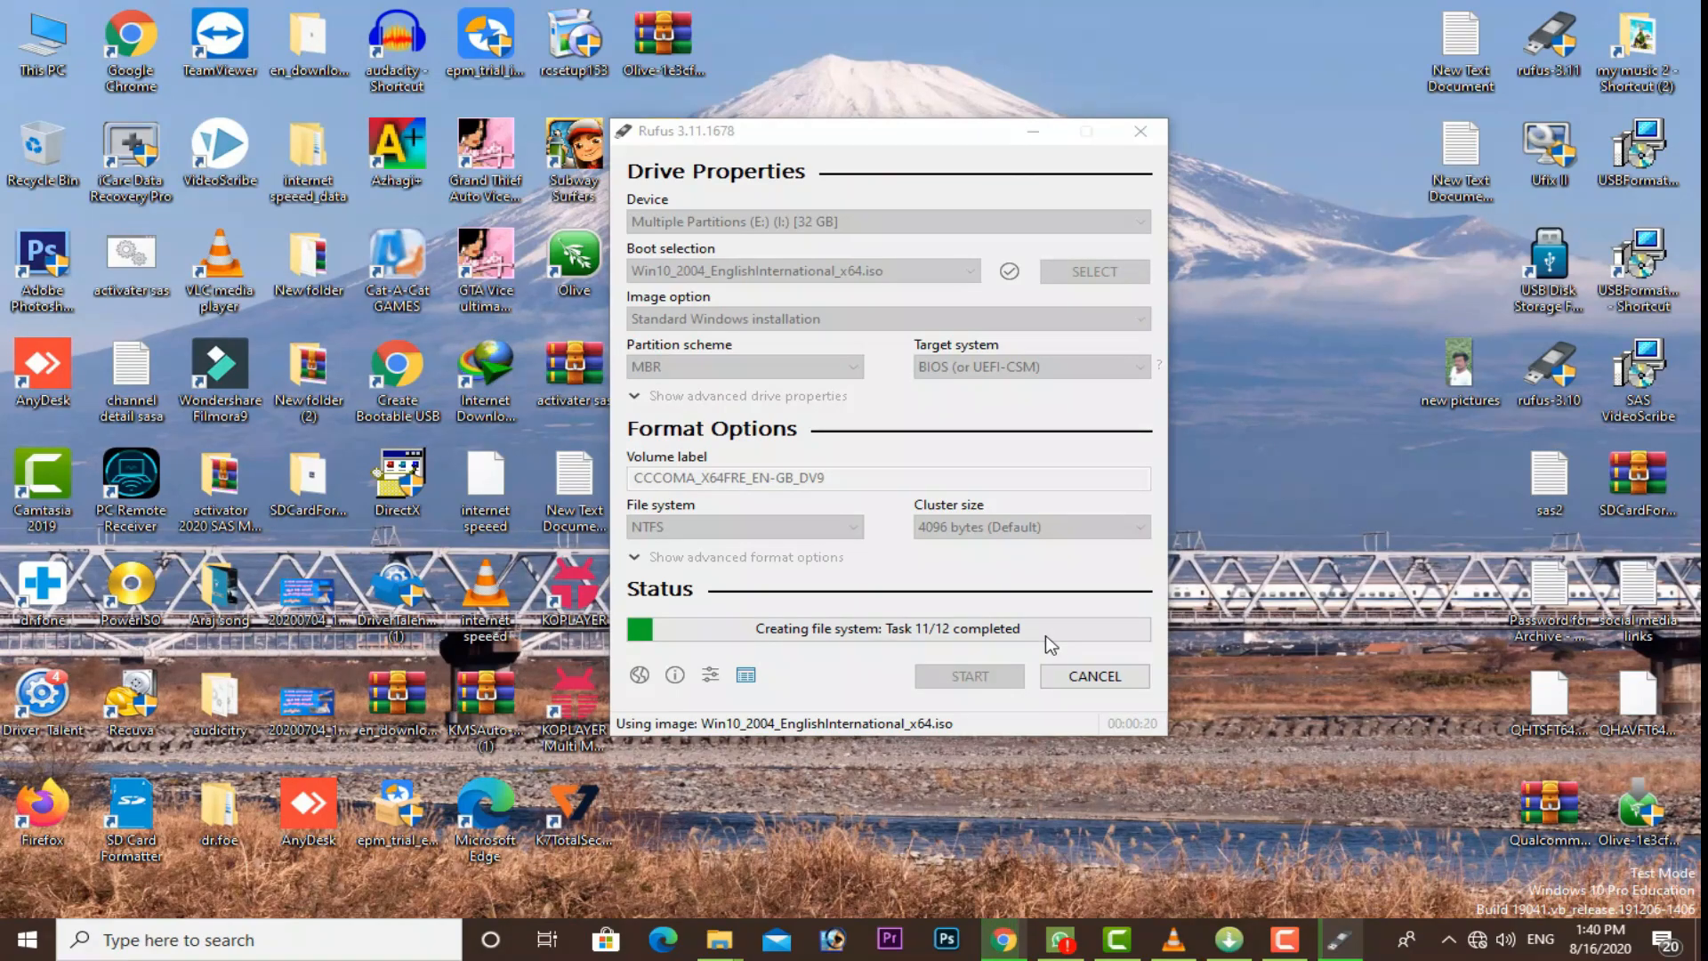
{"action": "mouse_move", "coordinate": [1269, 497]}
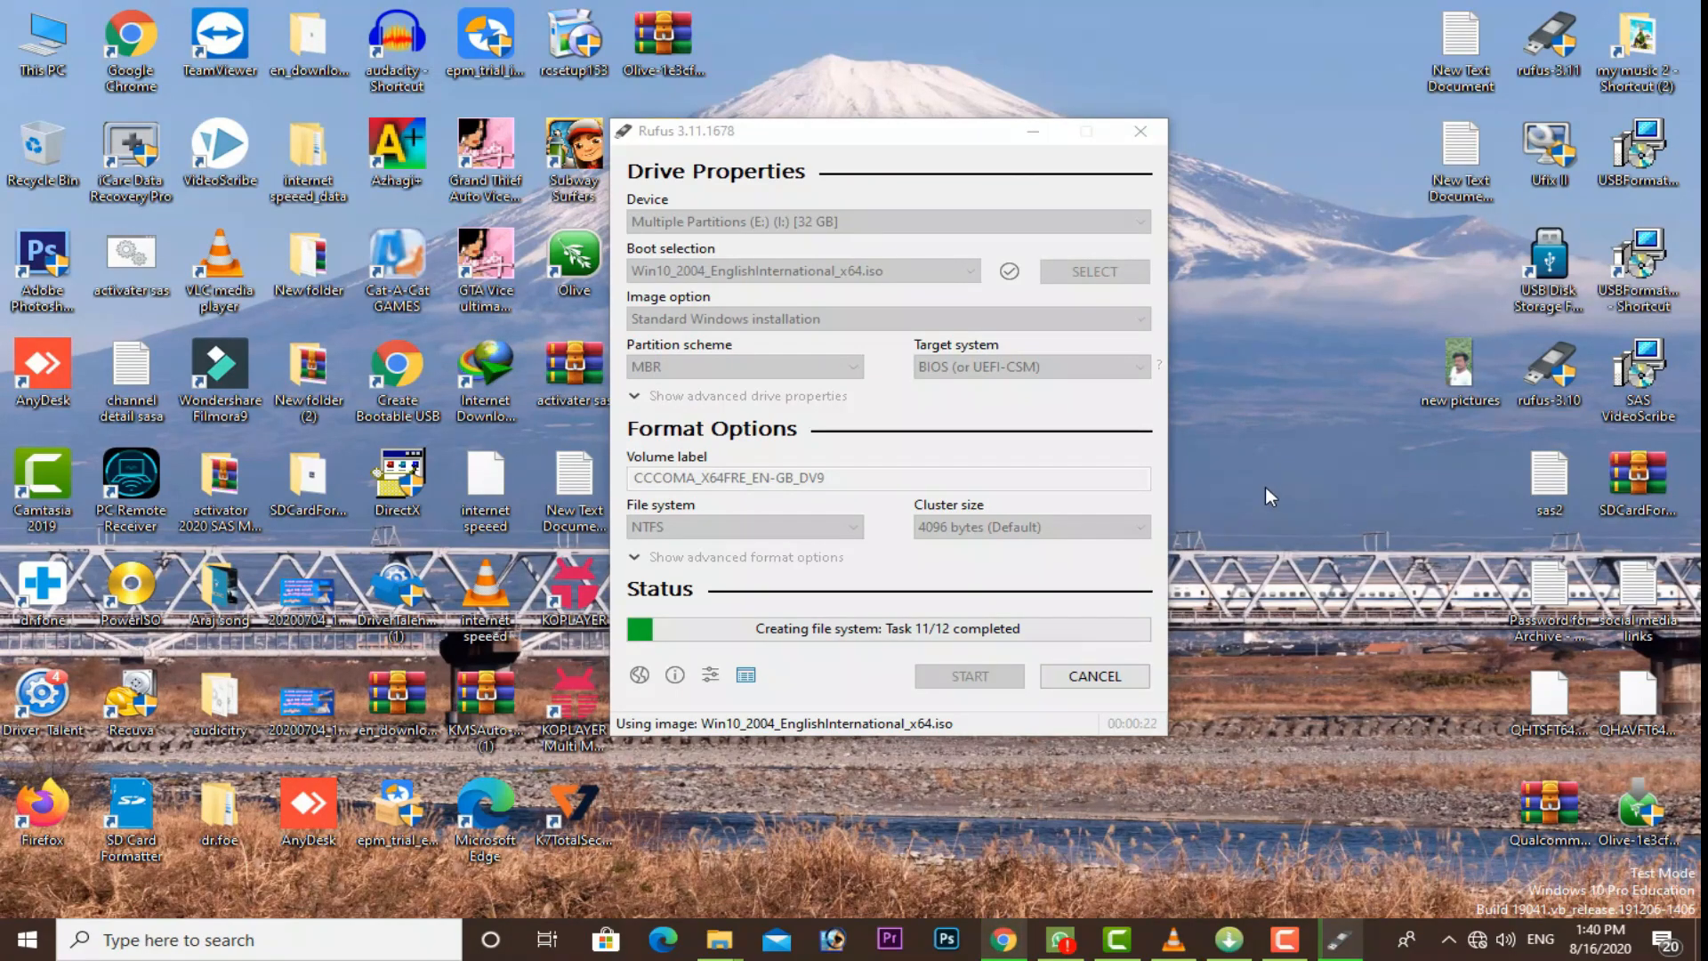
{"action": "mouse_move", "coordinate": [1277, 454]}
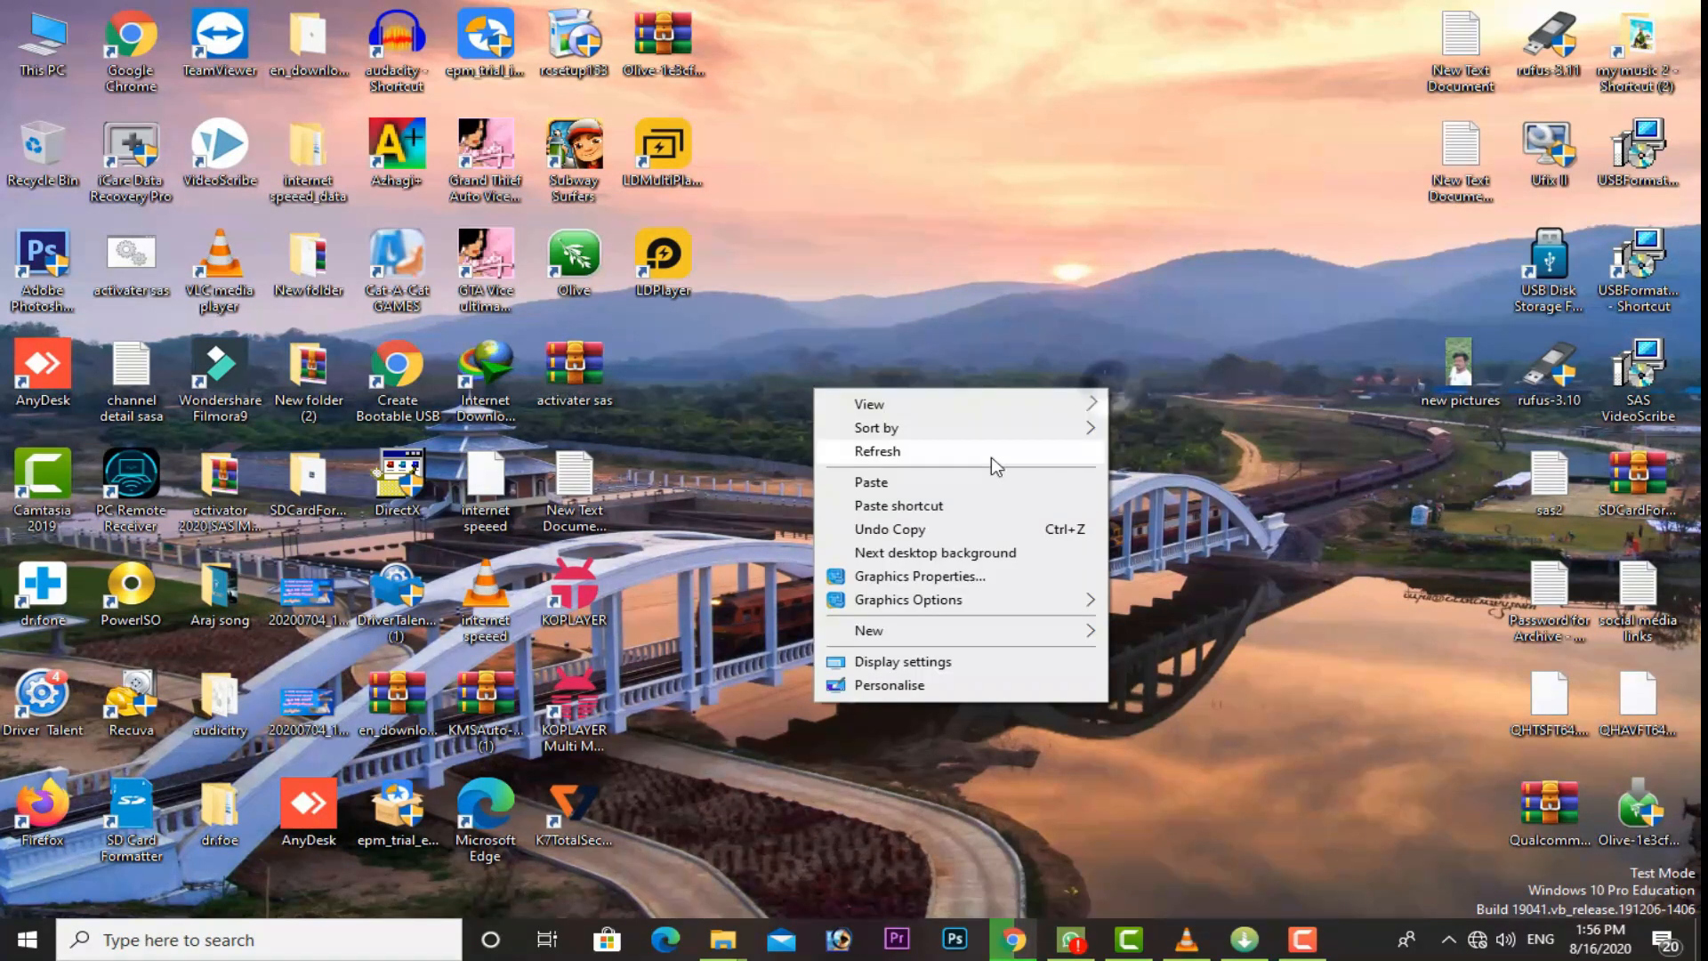
View the written CCCOMA_X64FRE_EN-GB_DV9 USB drive in This PC, then eject it.
{"action": "left_click", "coordinate": [617, 367]}
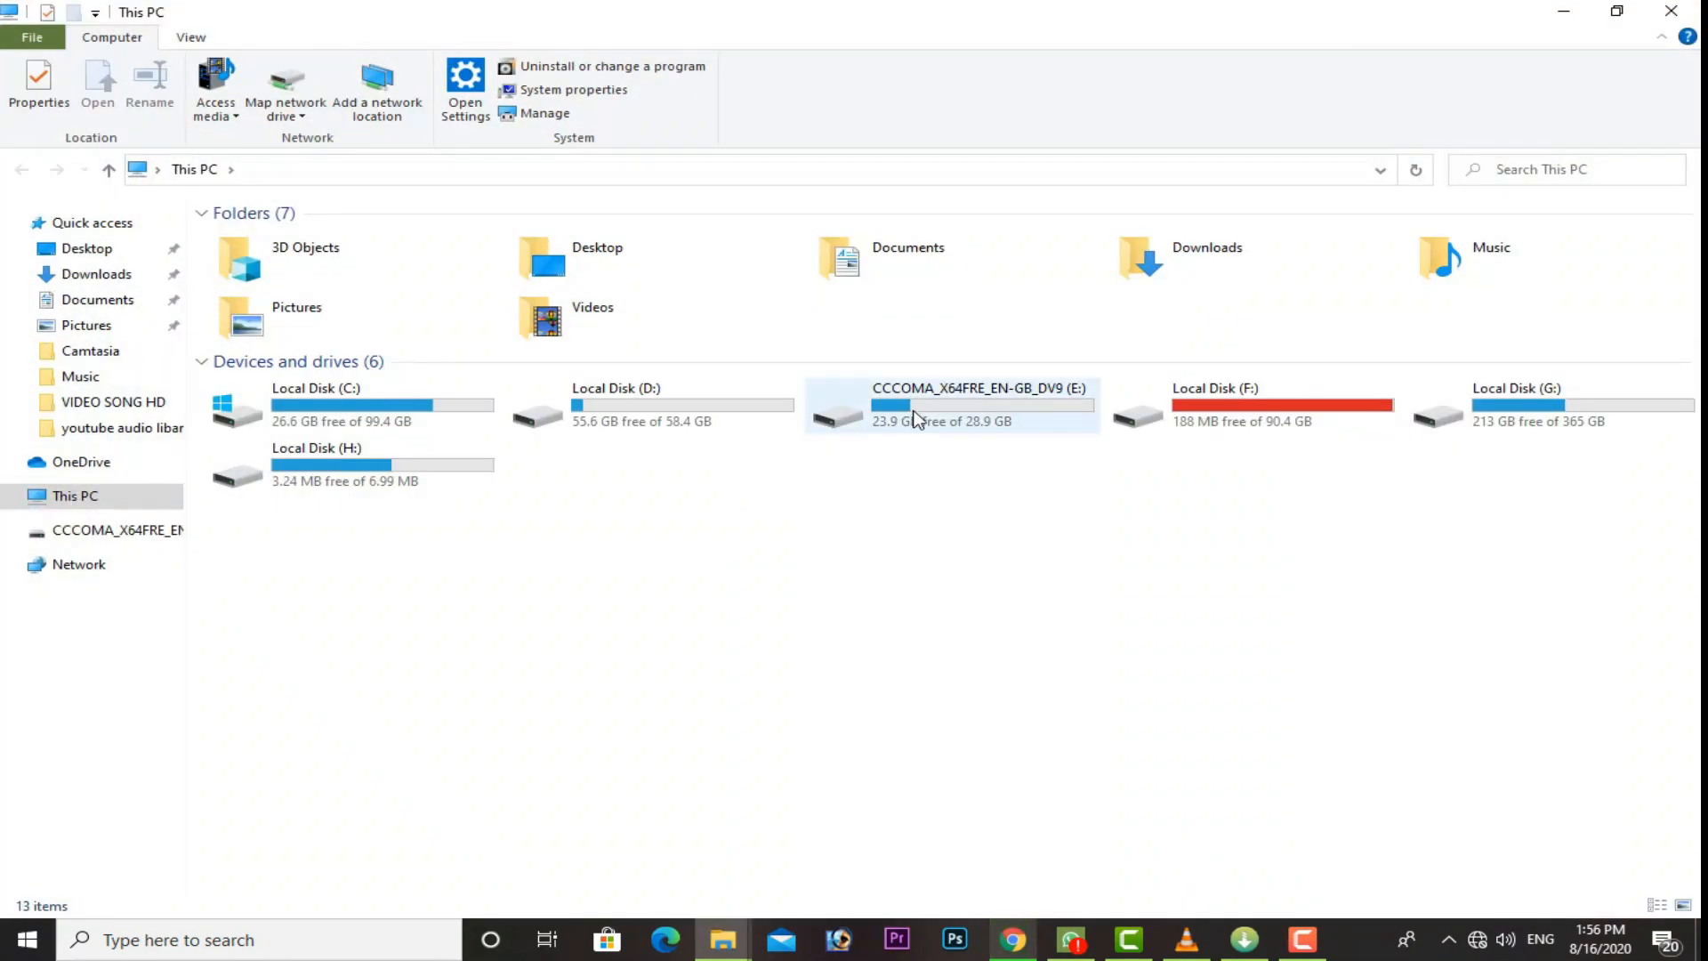
{"action": "double_click", "coordinate": [950, 406]}
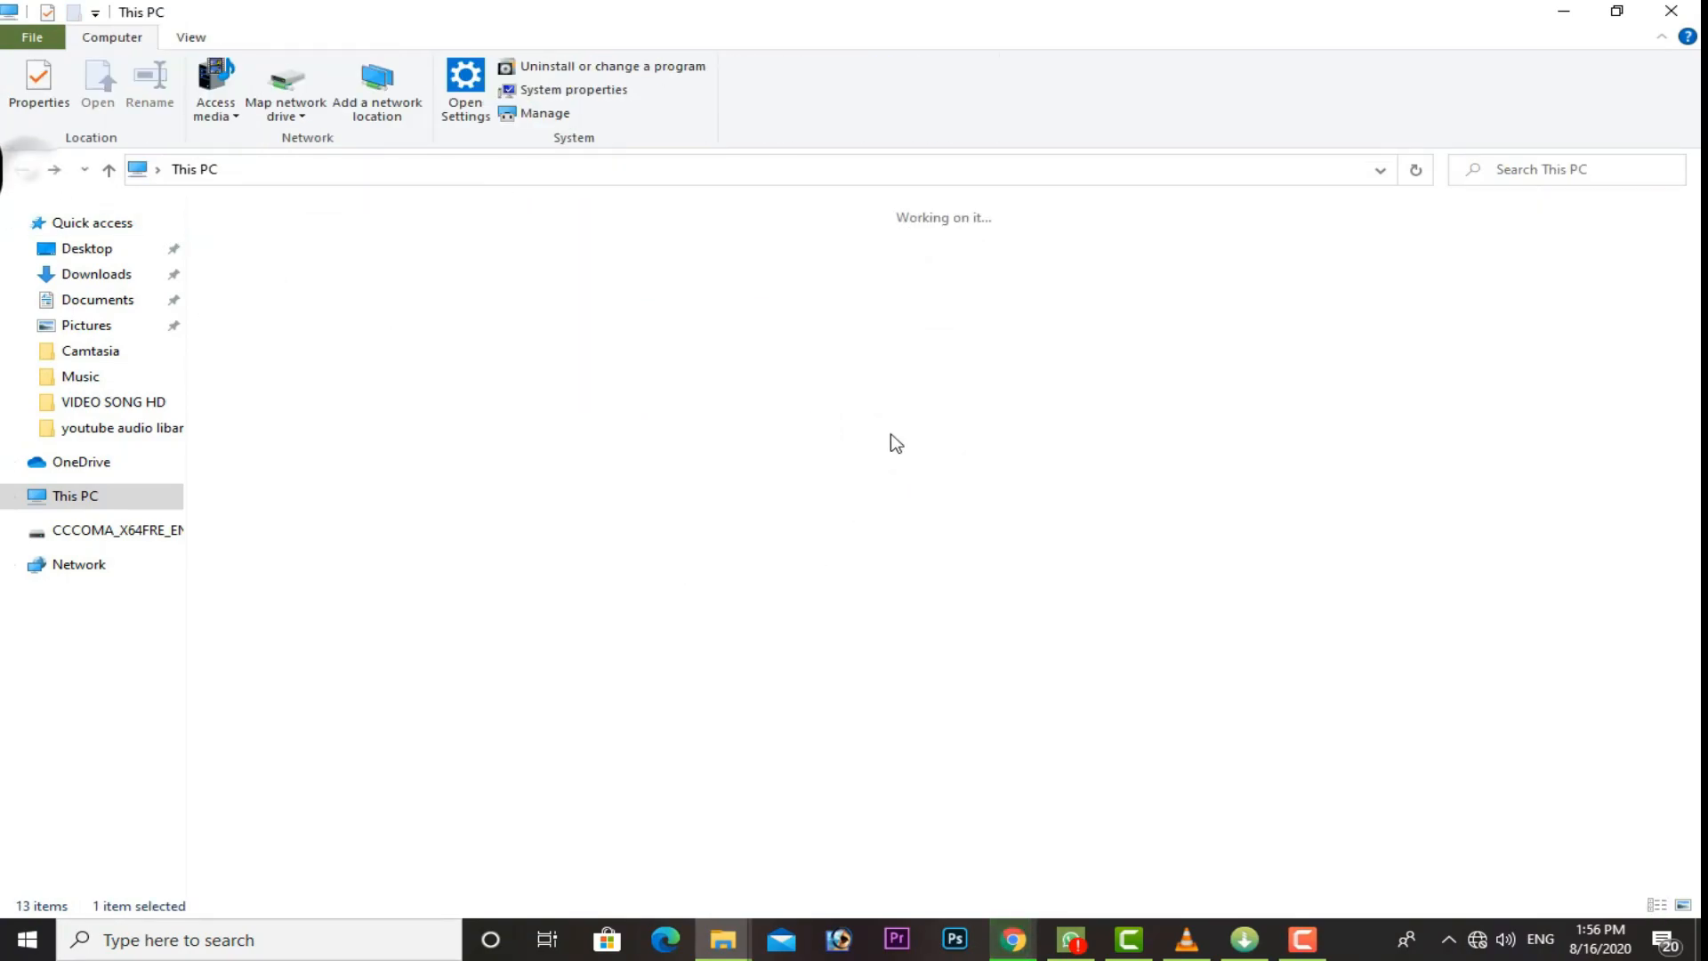
{"action": "right_click", "coordinate": [986, 404]}
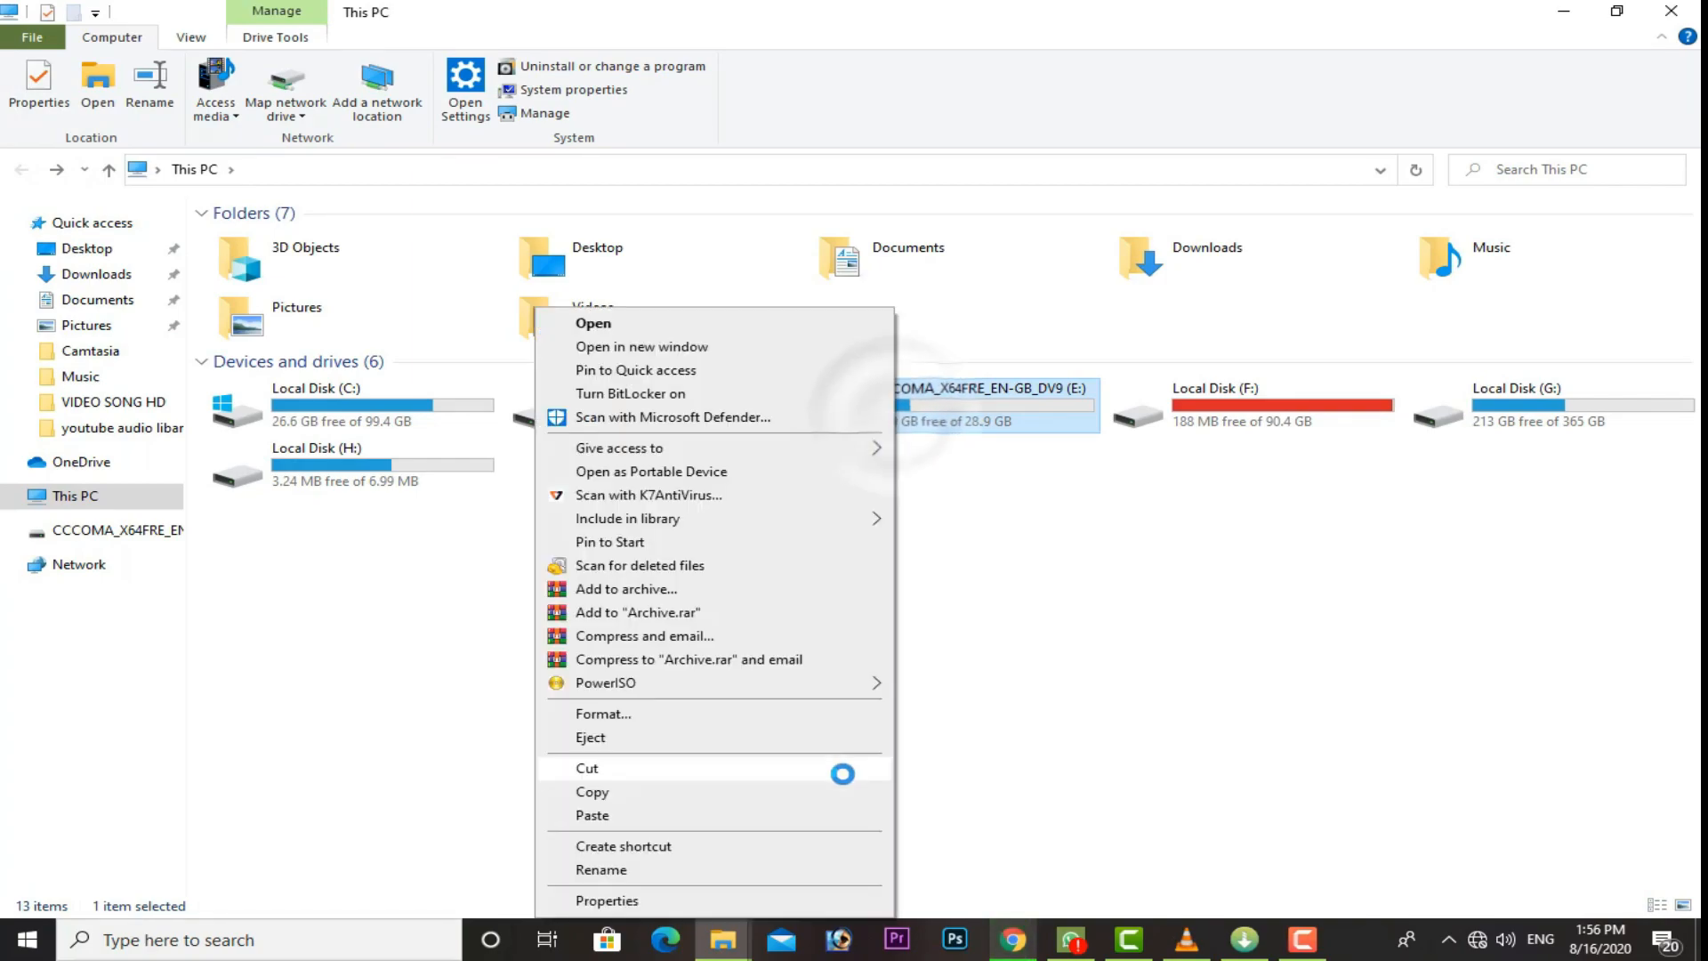
{"action": "mouse_move", "coordinate": [639, 758]}
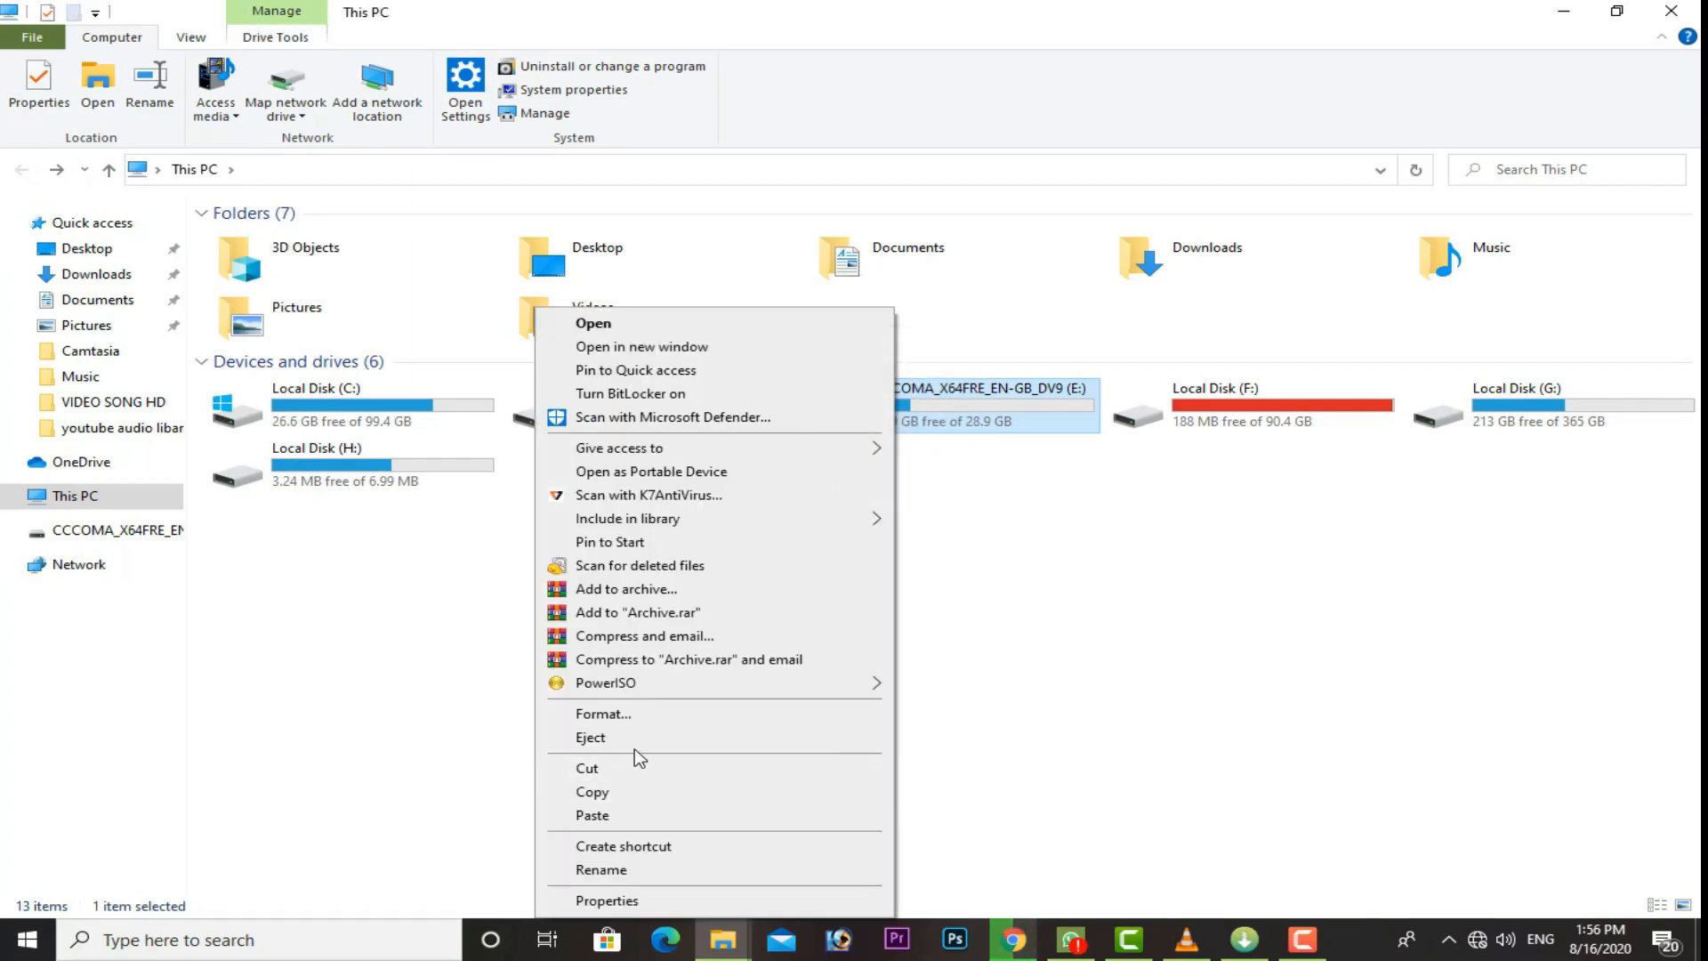
{"action": "left_click", "coordinate": [822, 767]}
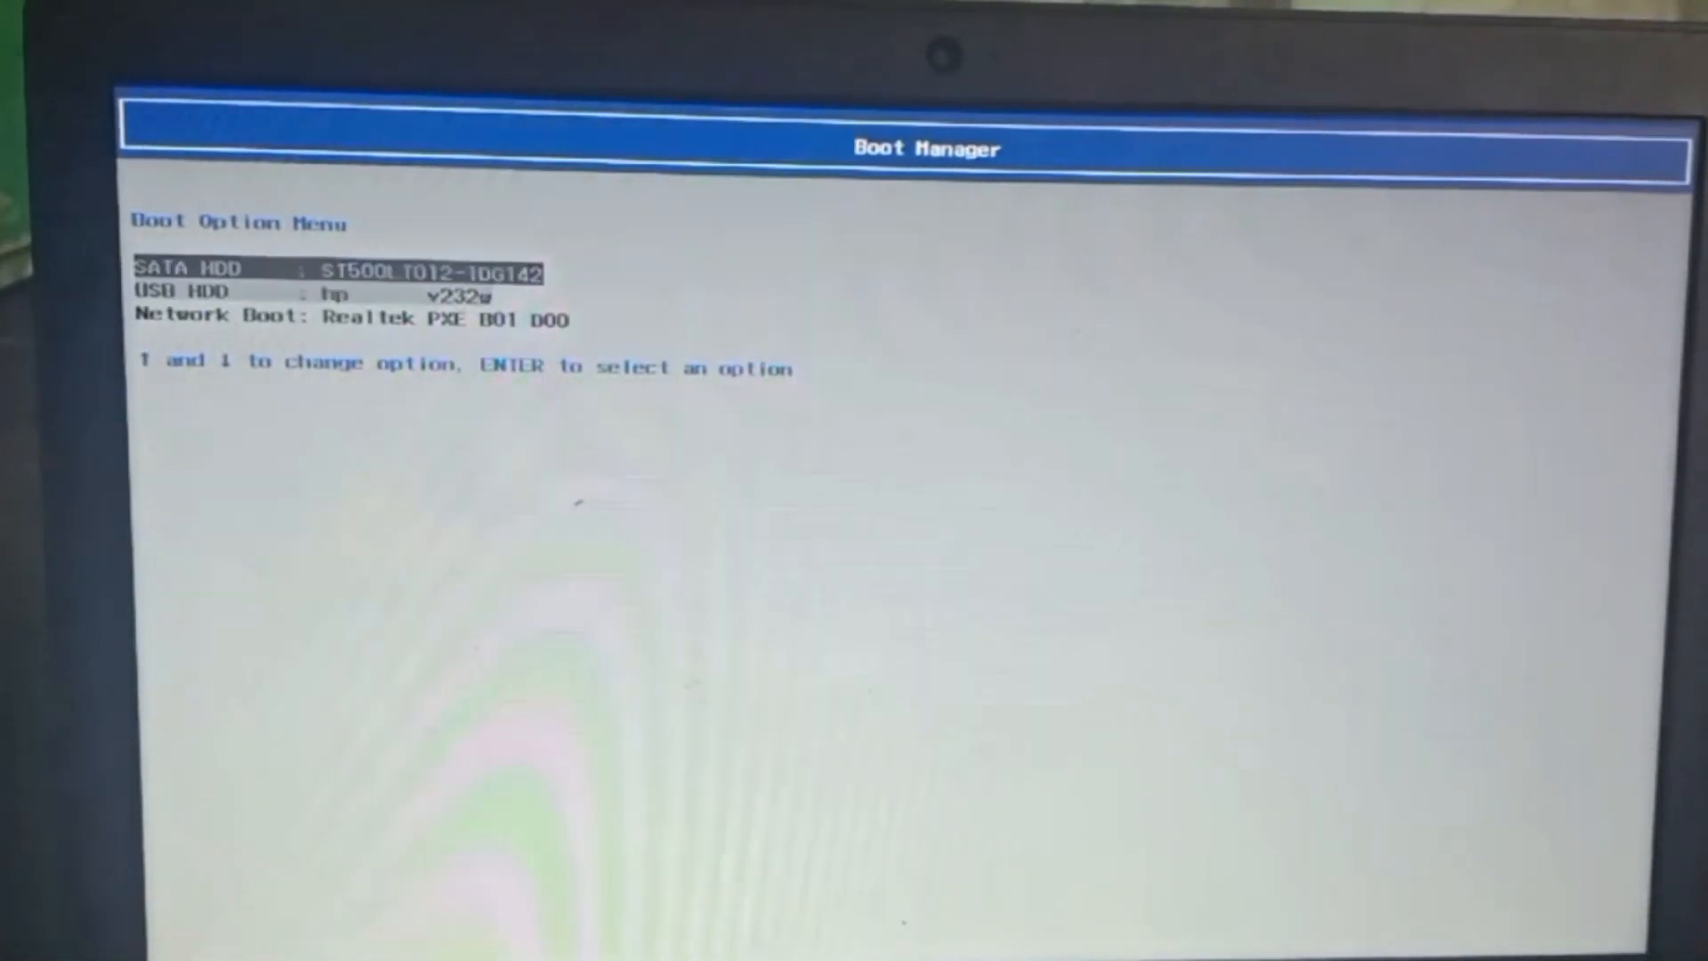
Boot the laptop from the USB HDD entry in the Boot Option Menu.
{"action": "key", "text": "enter"}
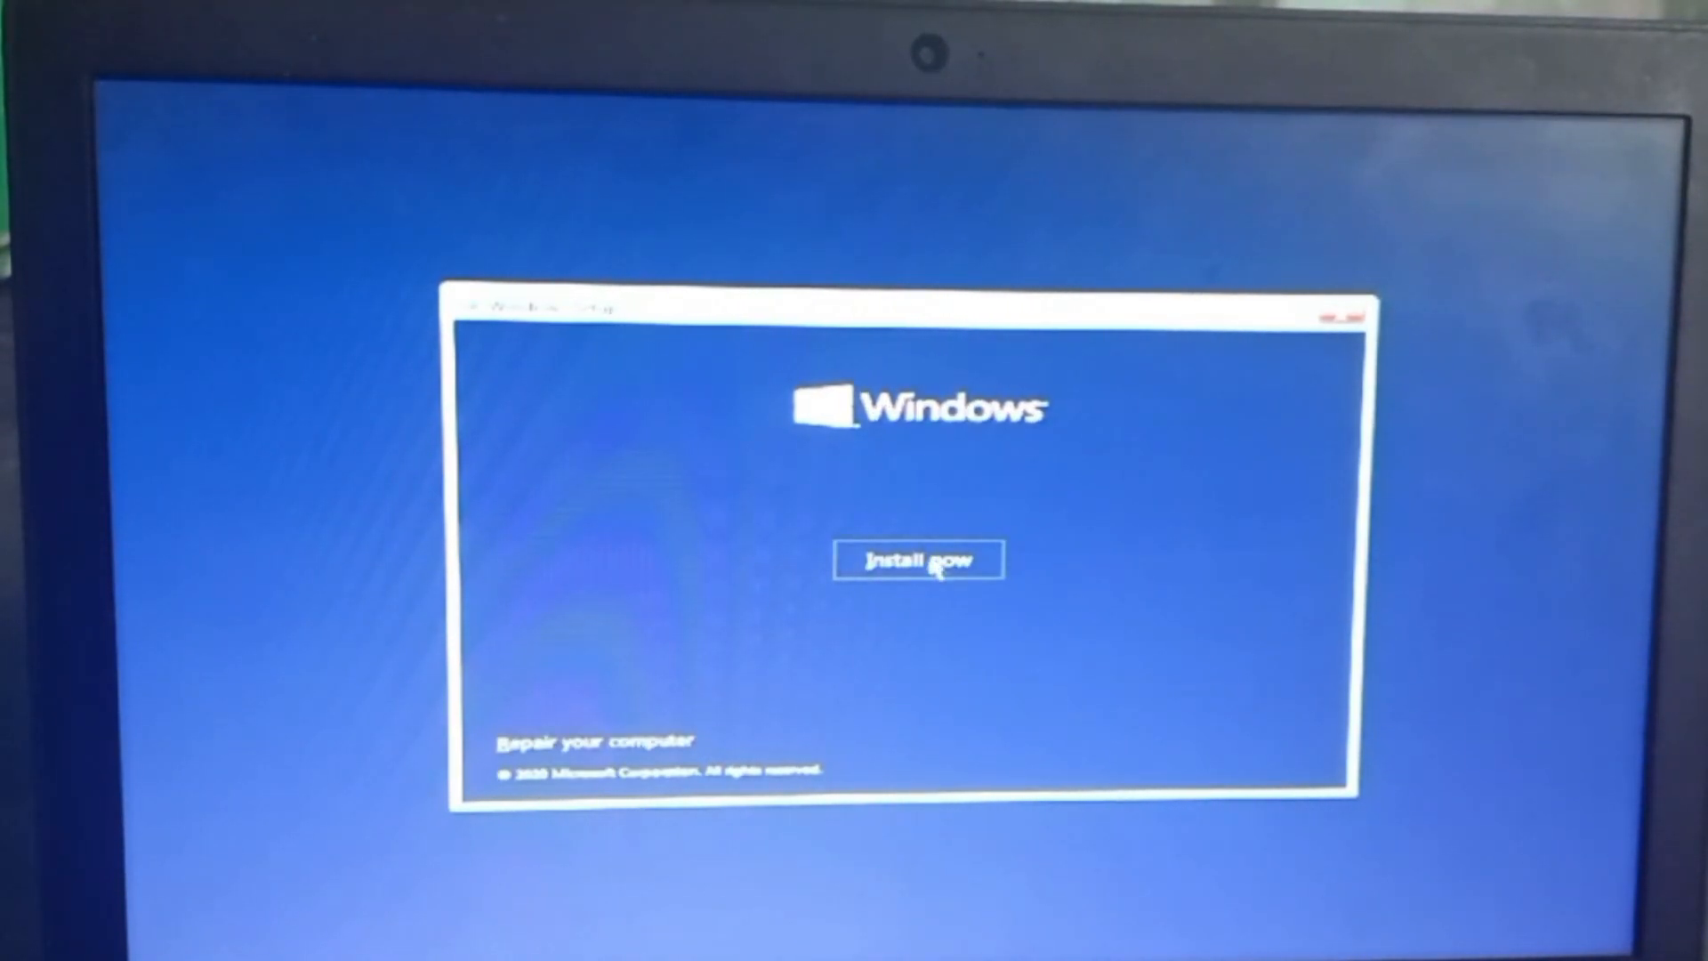
Start Install now and accept the licence terms to reach the install-location choice.
{"action": "left_click", "coordinate": [918, 558]}
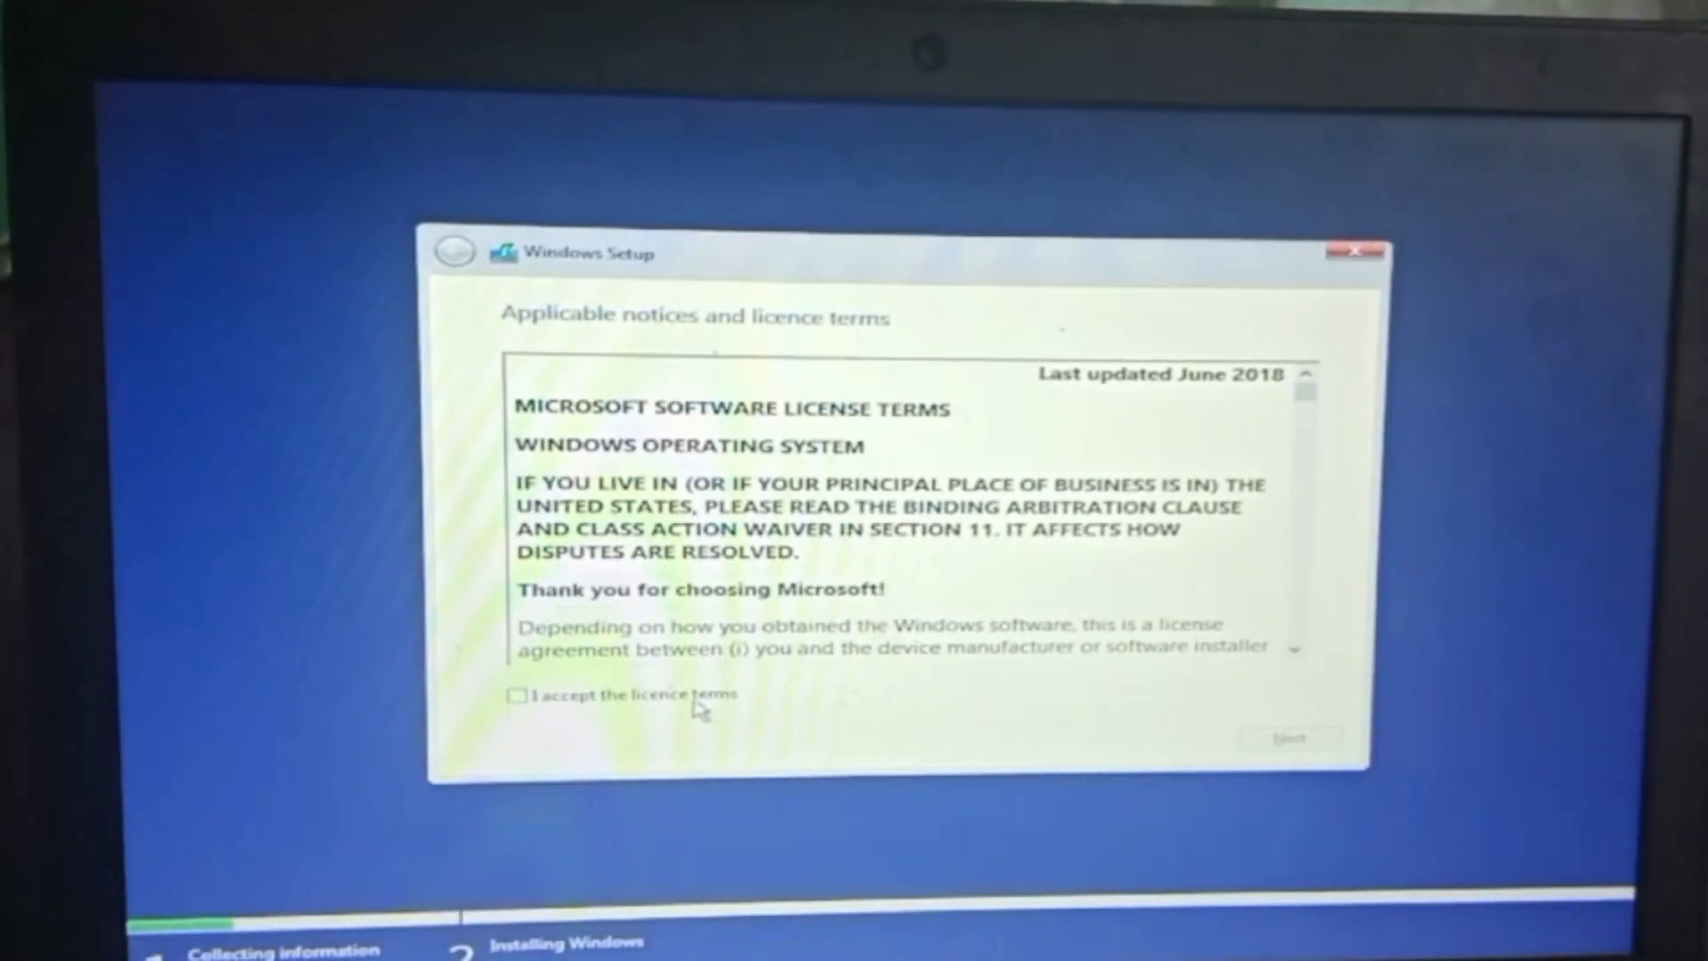
{"action": "left_click", "coordinate": [516, 694]}
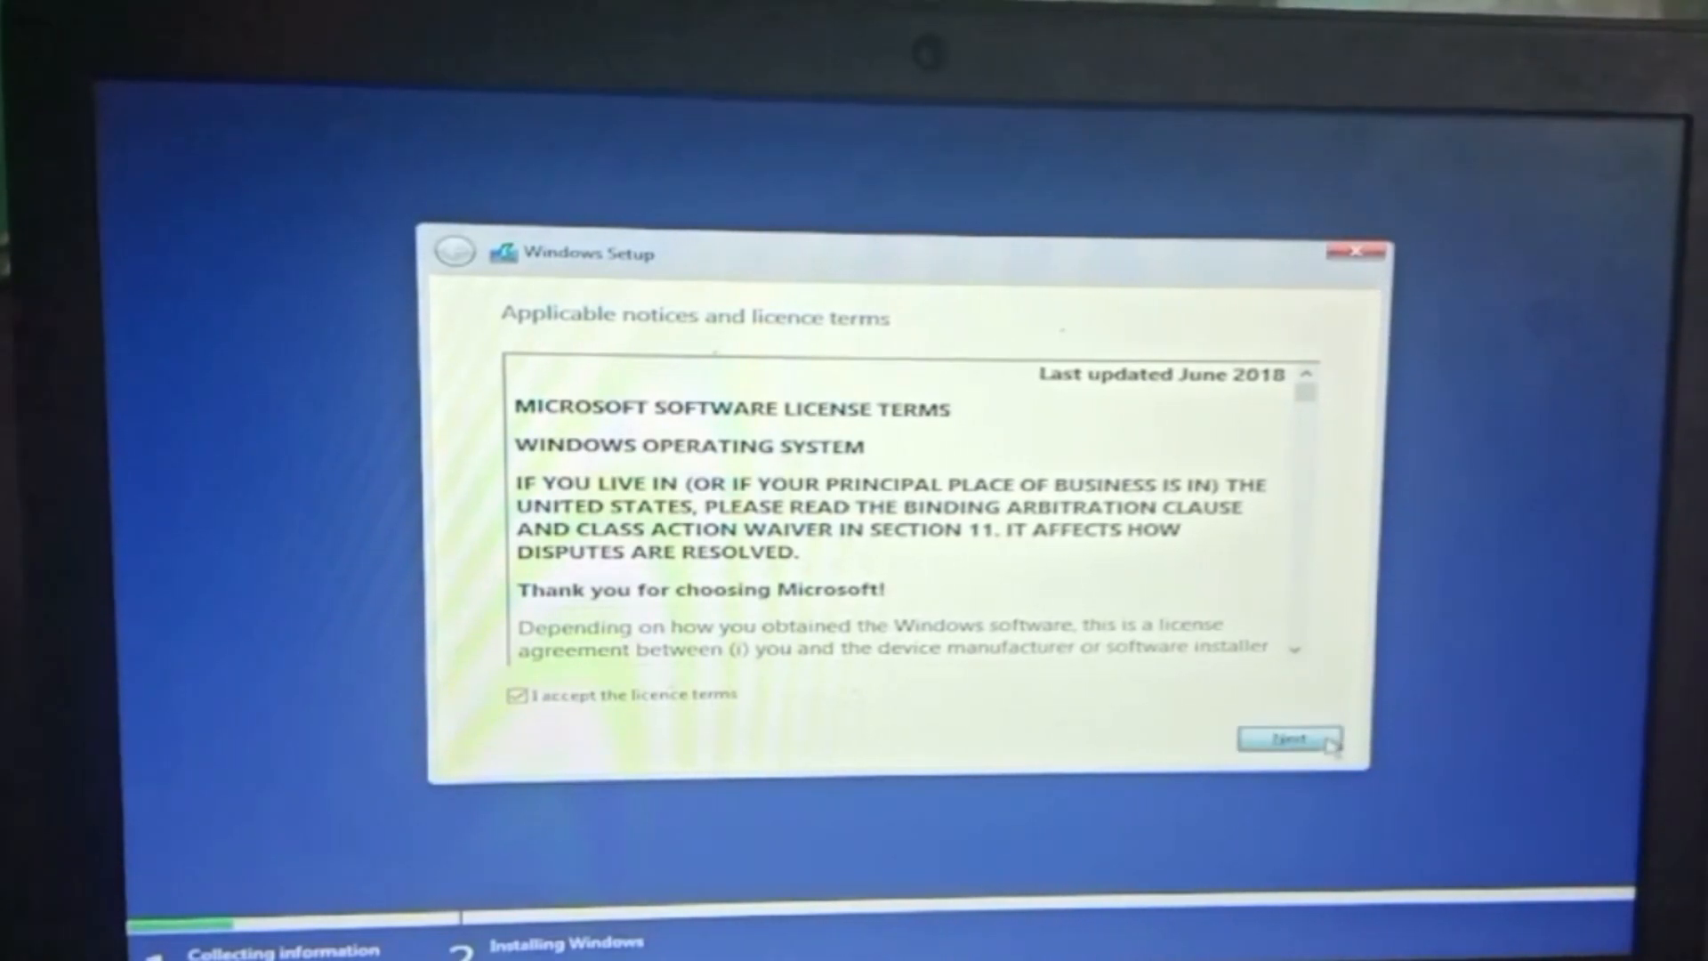
{"action": "left_click", "coordinate": [1292, 738]}
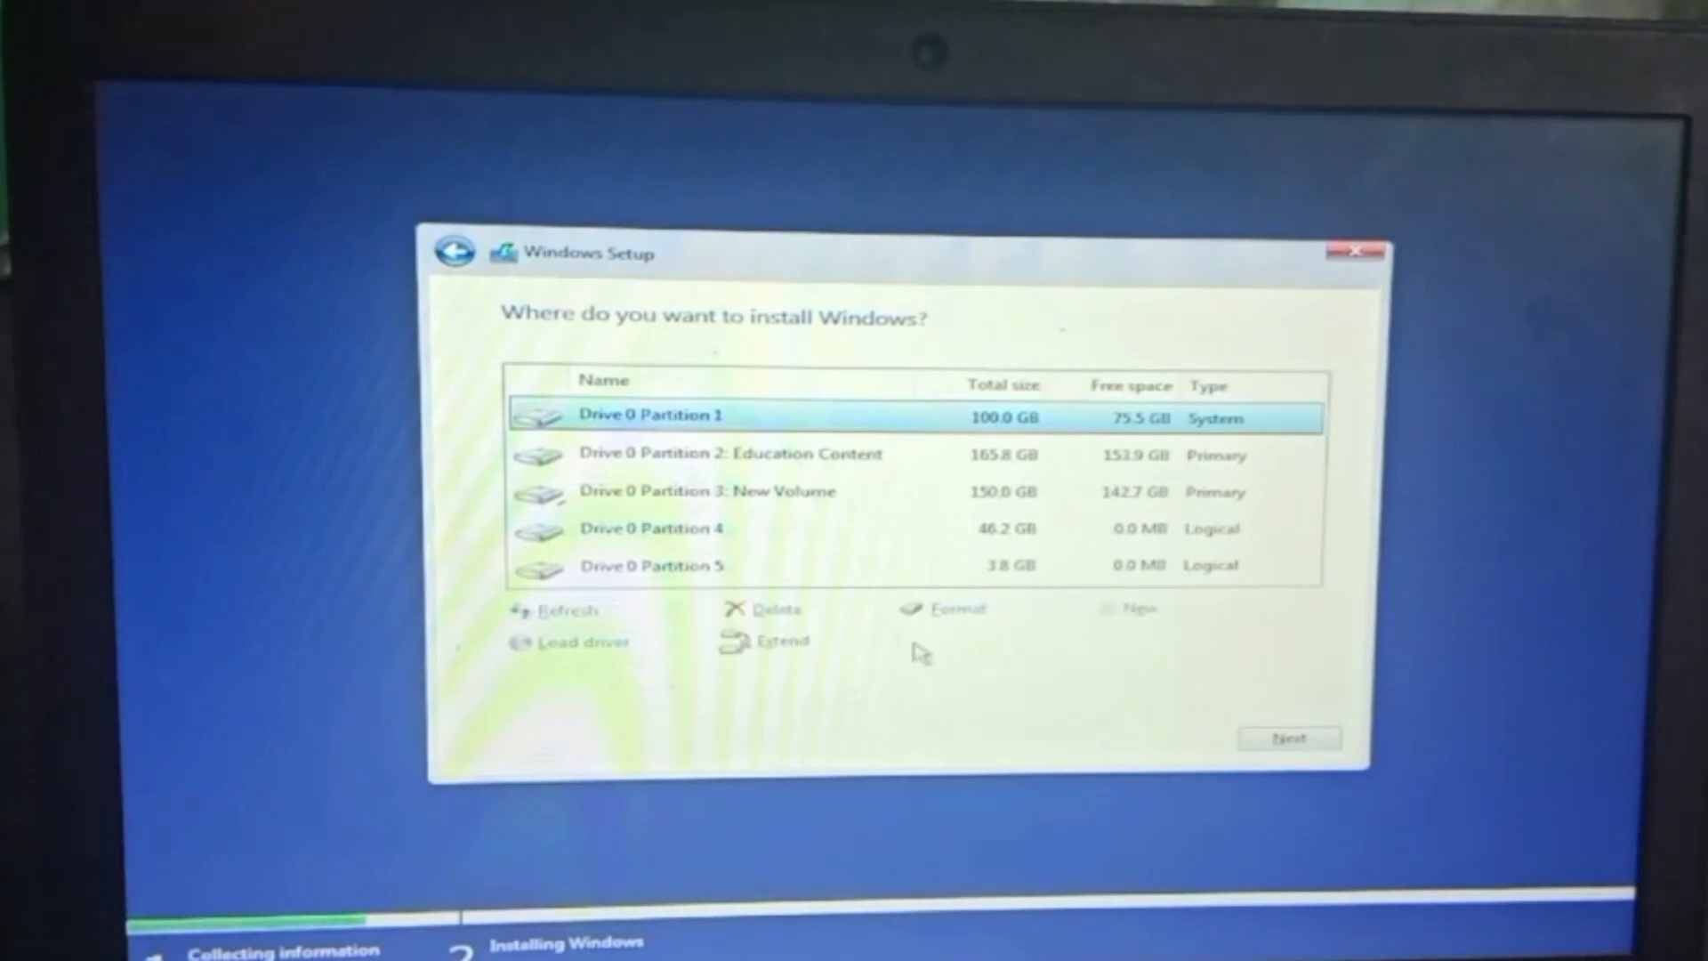
Choose Drive 0 Partition 1 and begin installing, with Windows files copying at 0%.
{"action": "left_click", "coordinate": [954, 609]}
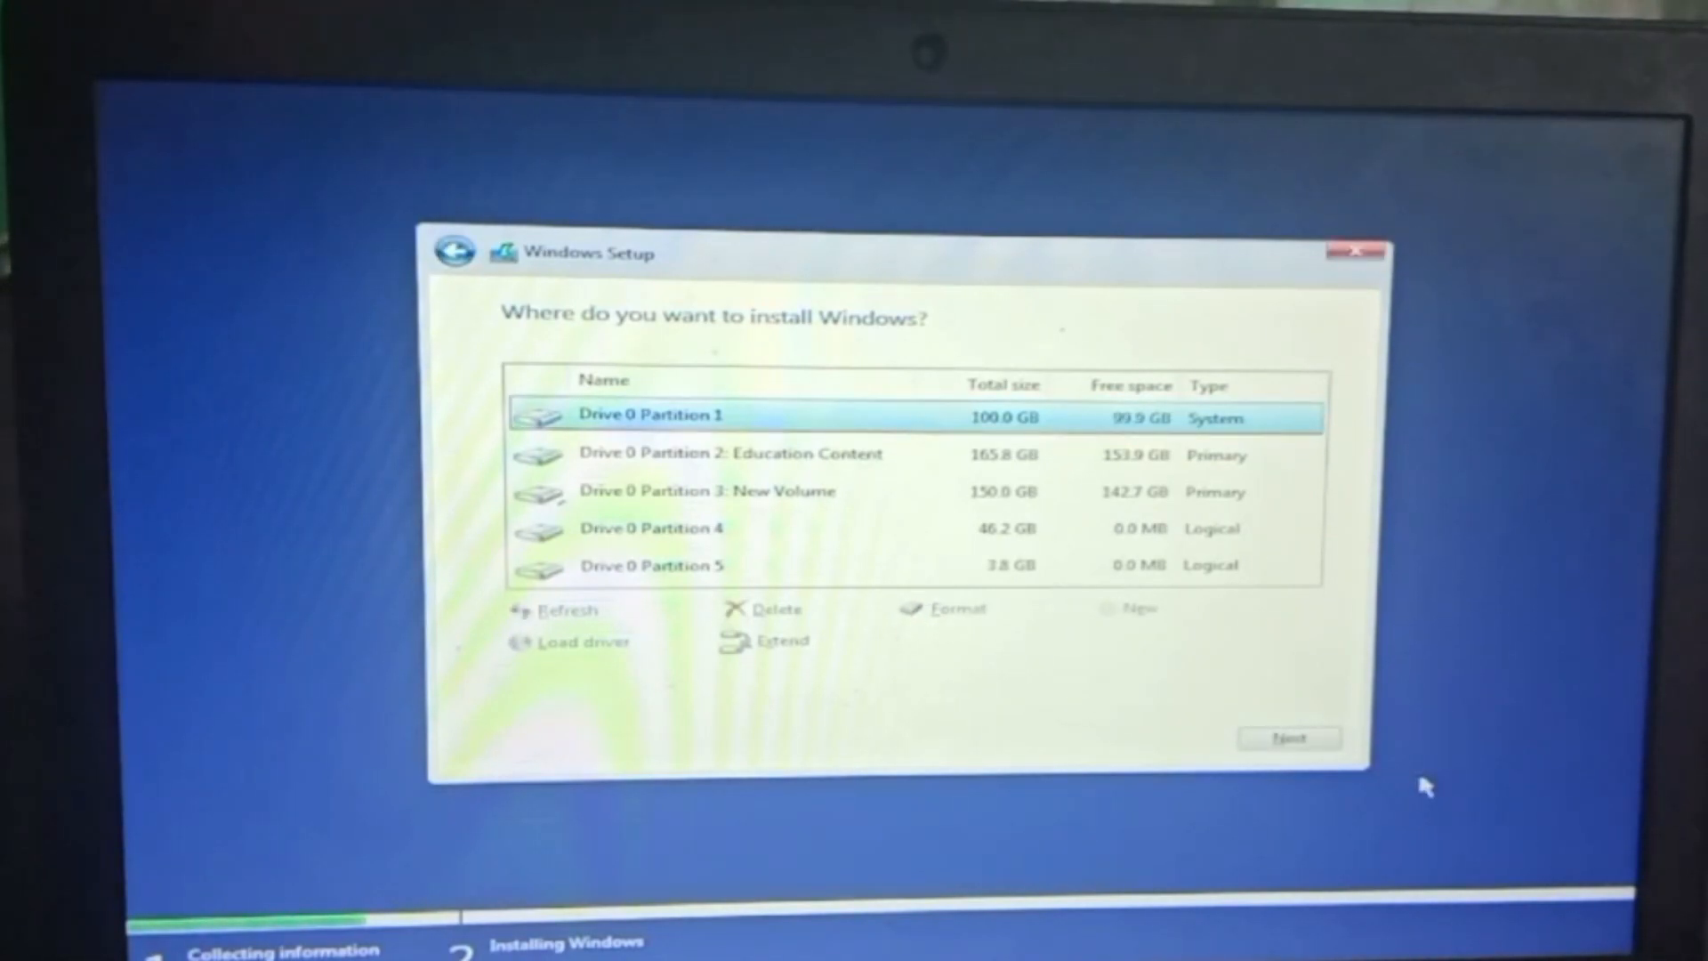
{"action": "mouse_move", "coordinate": [1377, 776]}
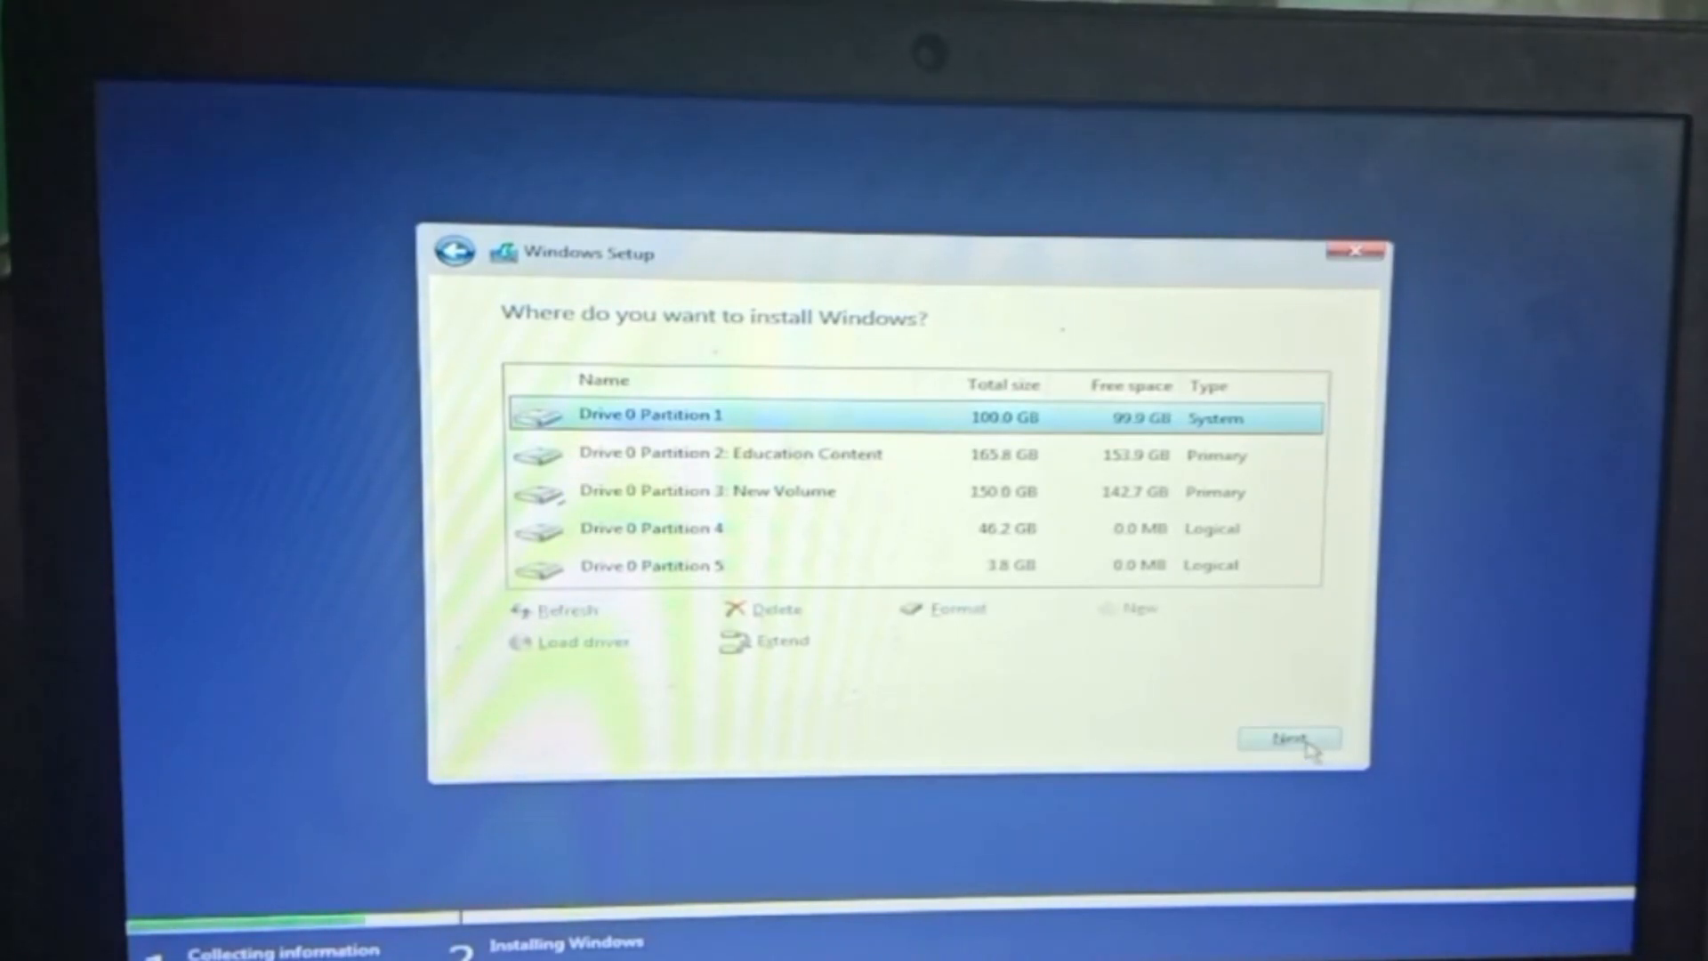
{"action": "left_click", "coordinate": [1288, 738]}
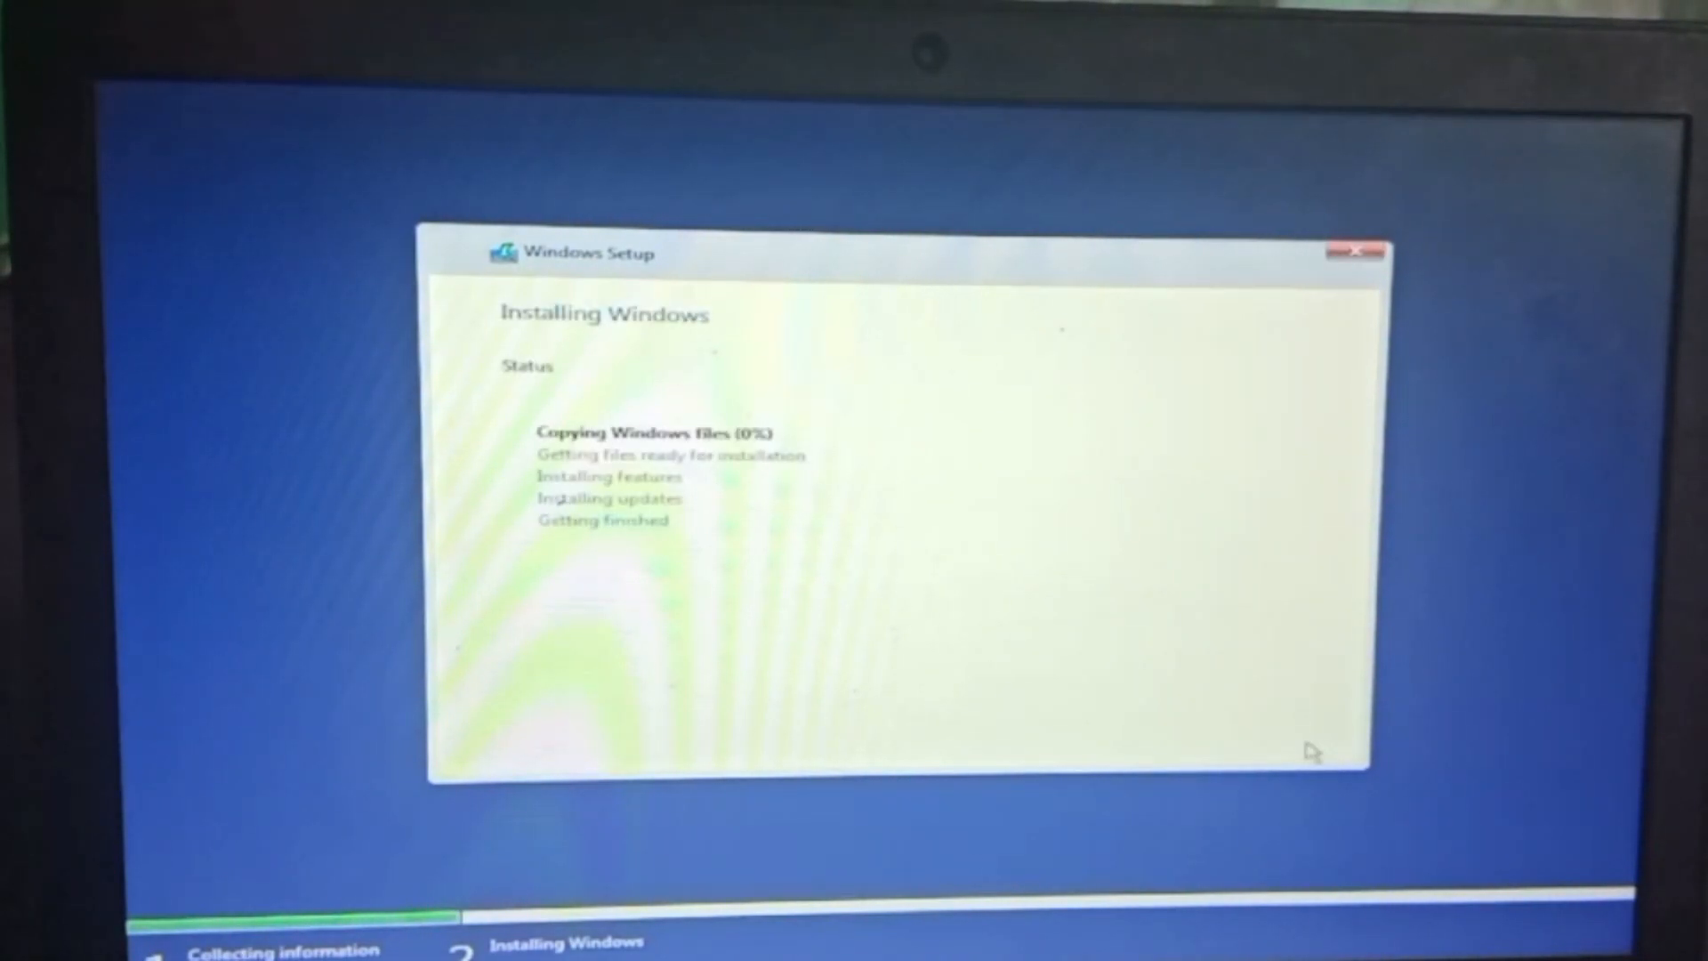